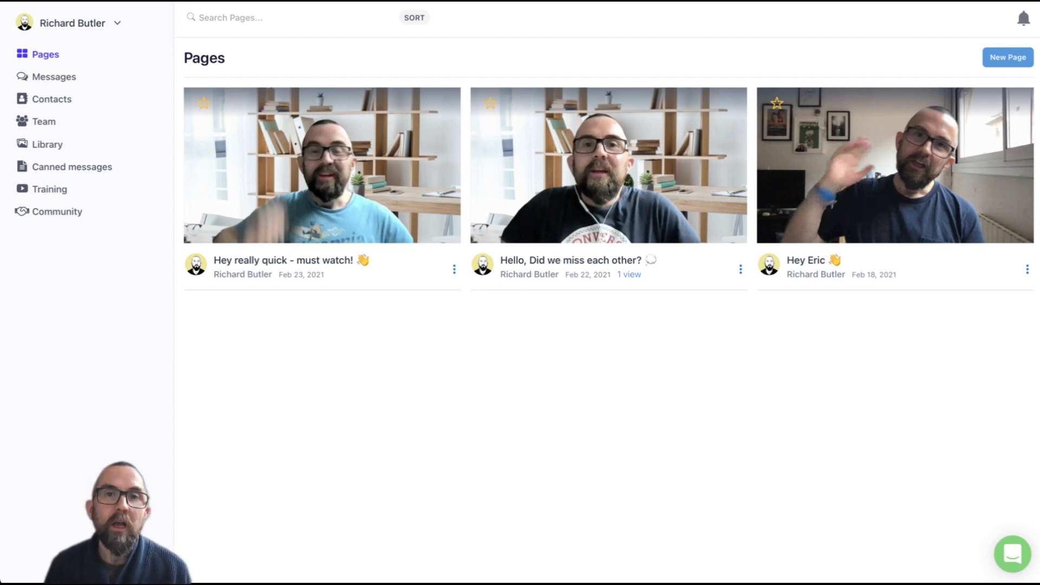
mouse_move(382, 131)
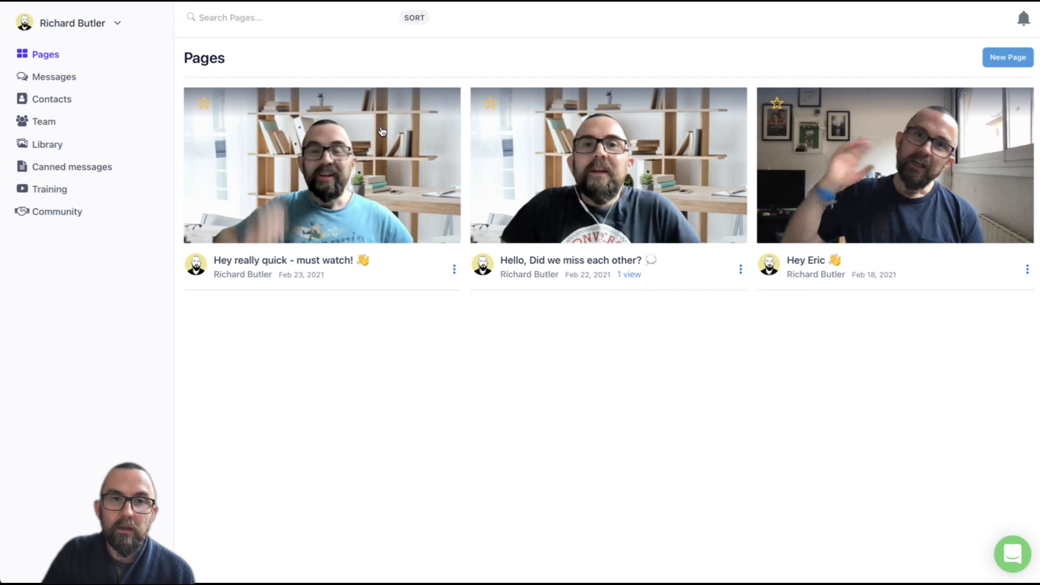
mouse_move(335, 257)
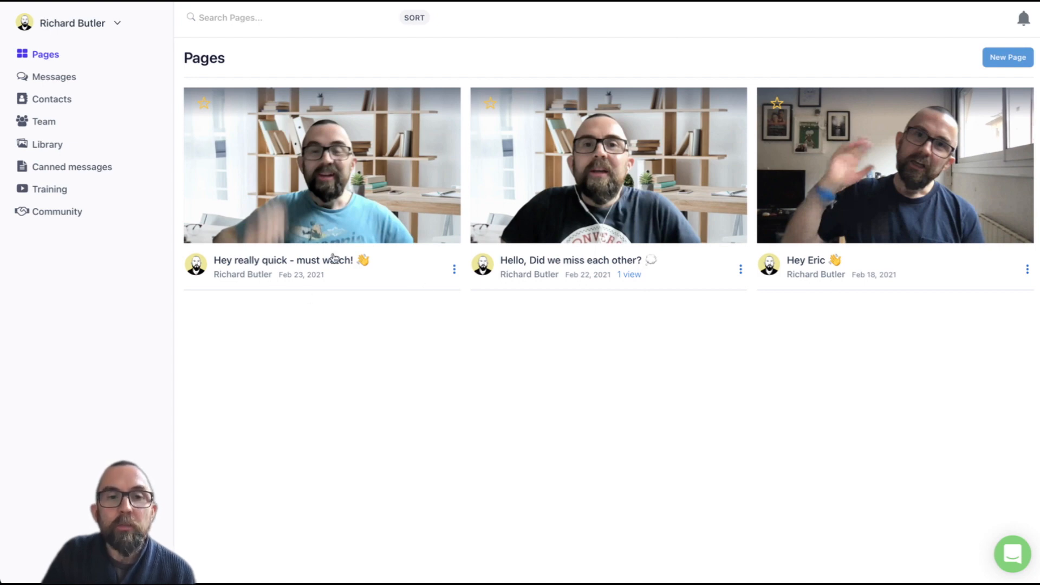
Preview the must-watch page in the editor and return to the pages list
click(321, 165)
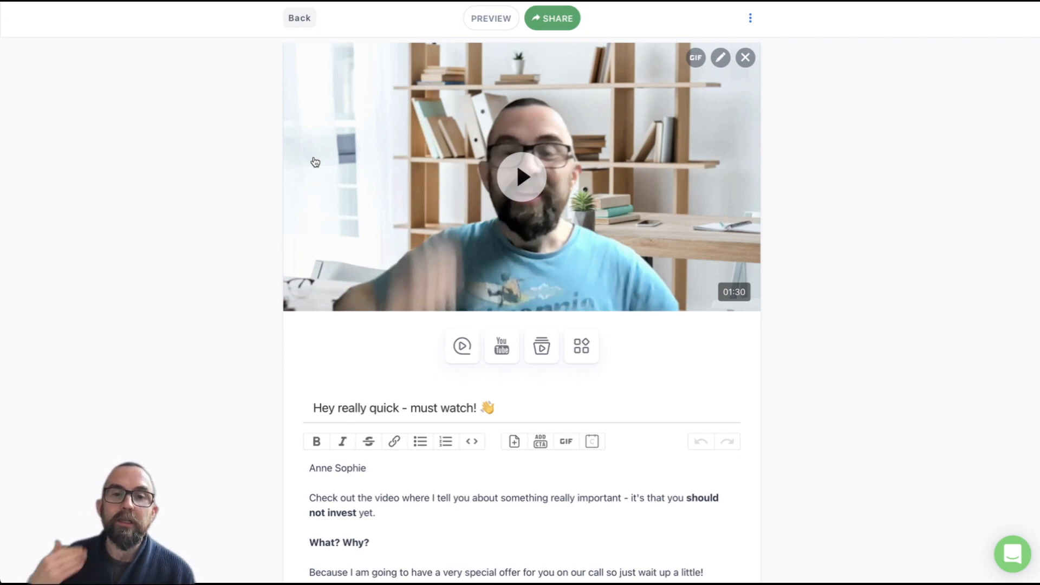
scroll(down, 3)
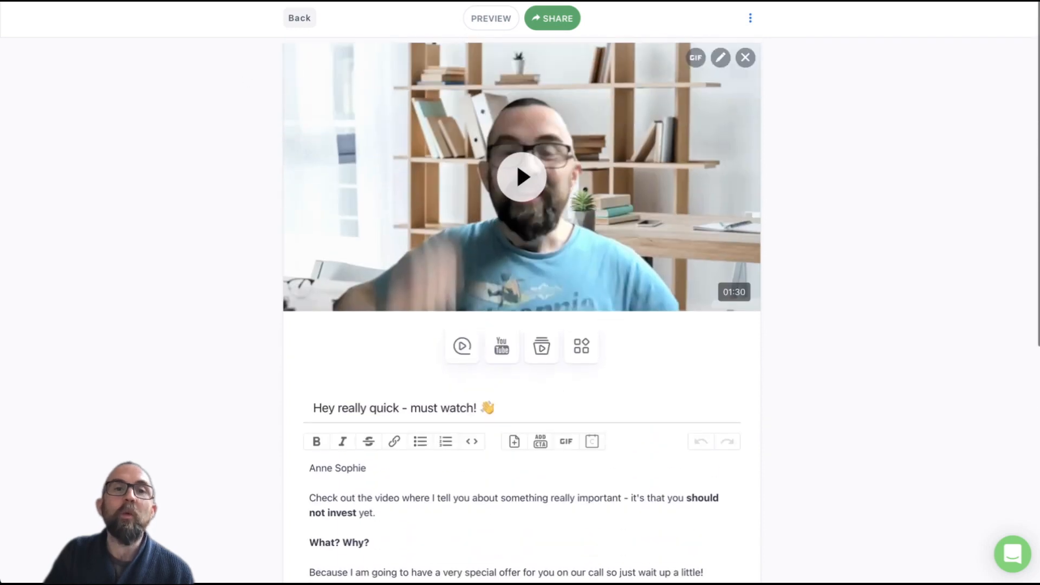
click(299, 17)
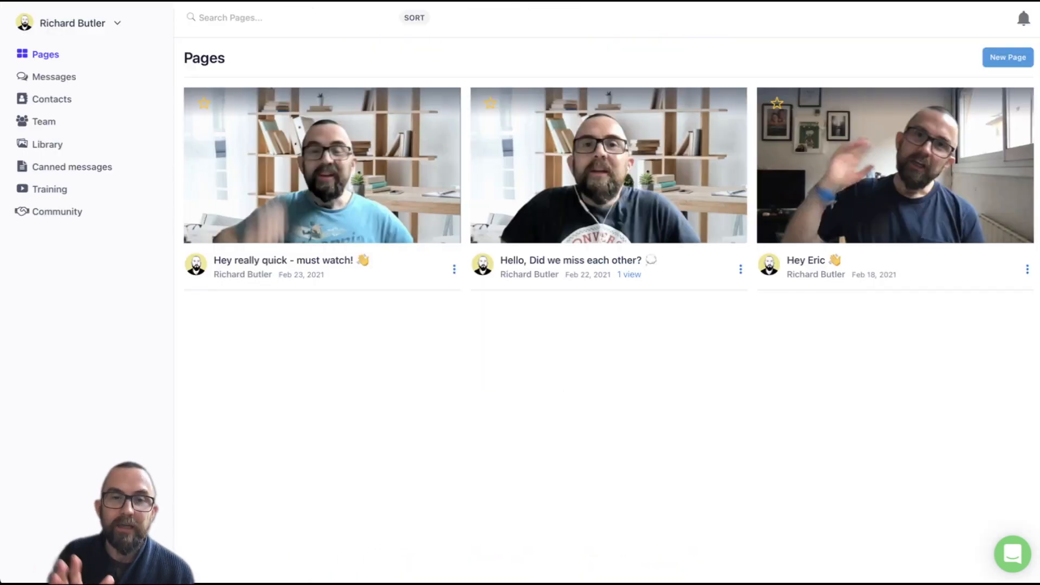
mouse_move(186, 97)
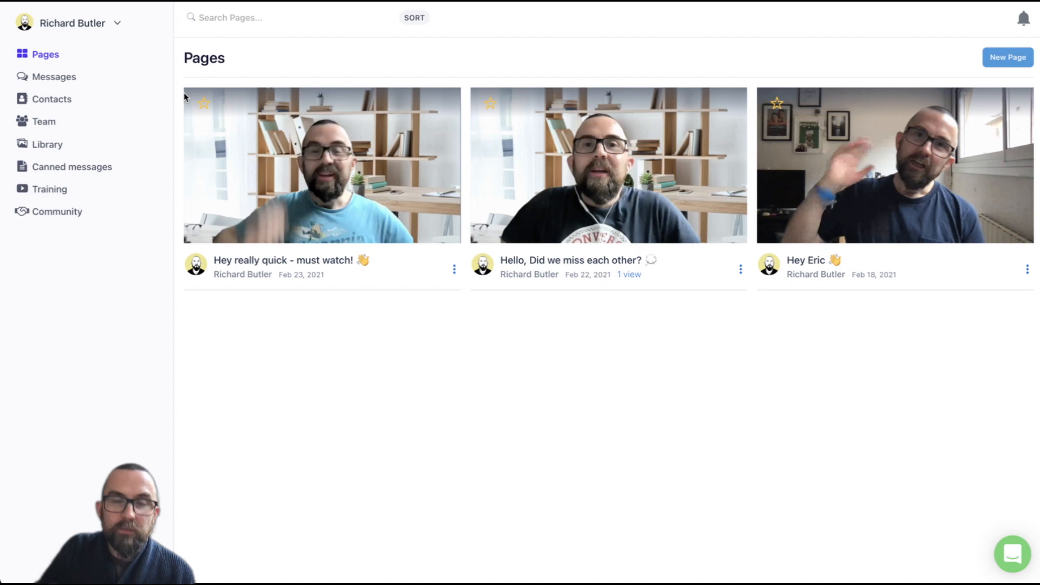
Duplicate the must-watch page from its options menu
click(454, 269)
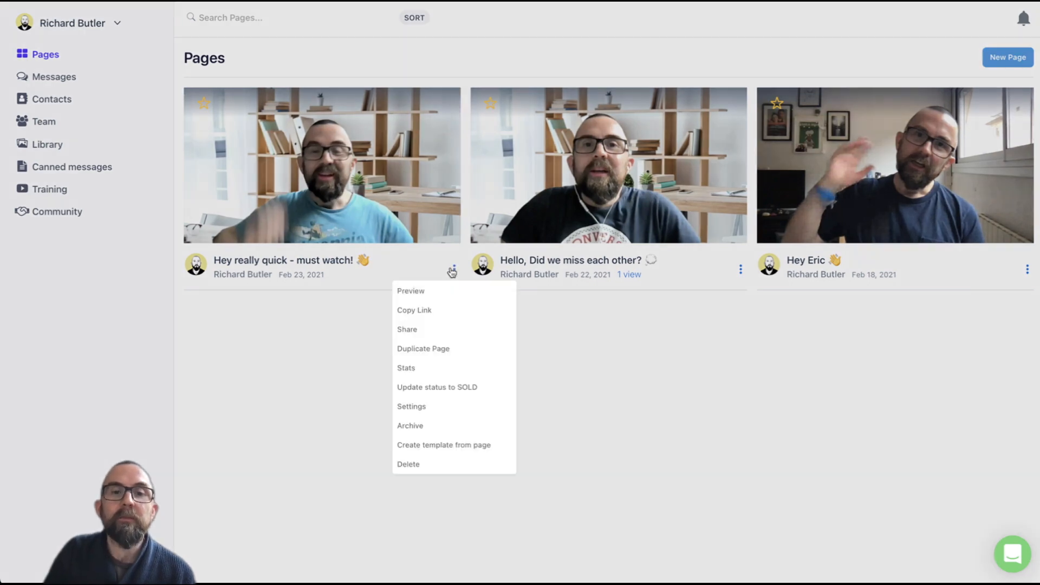
mouse_move(443, 353)
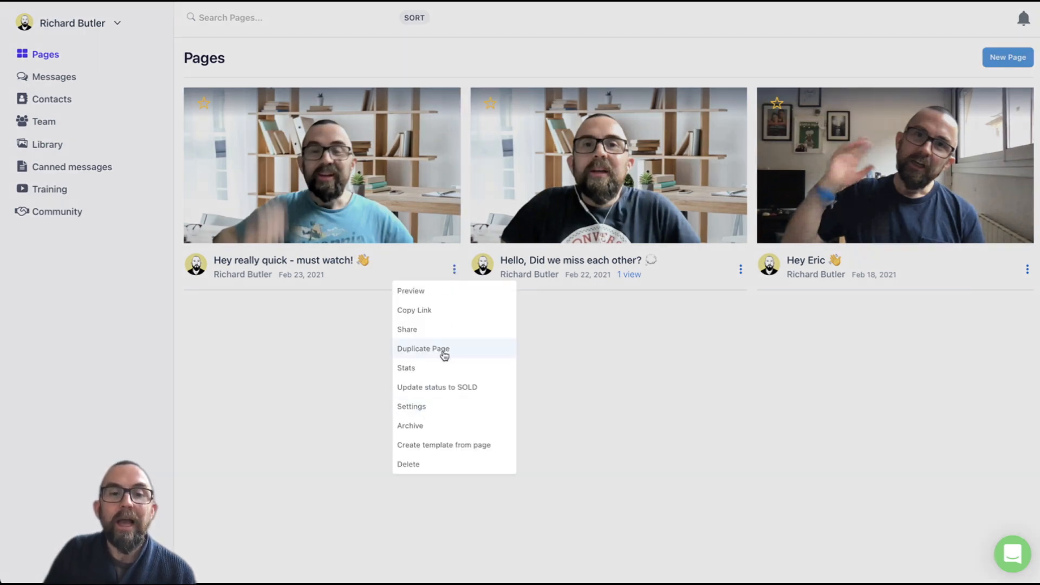
click(422, 349)
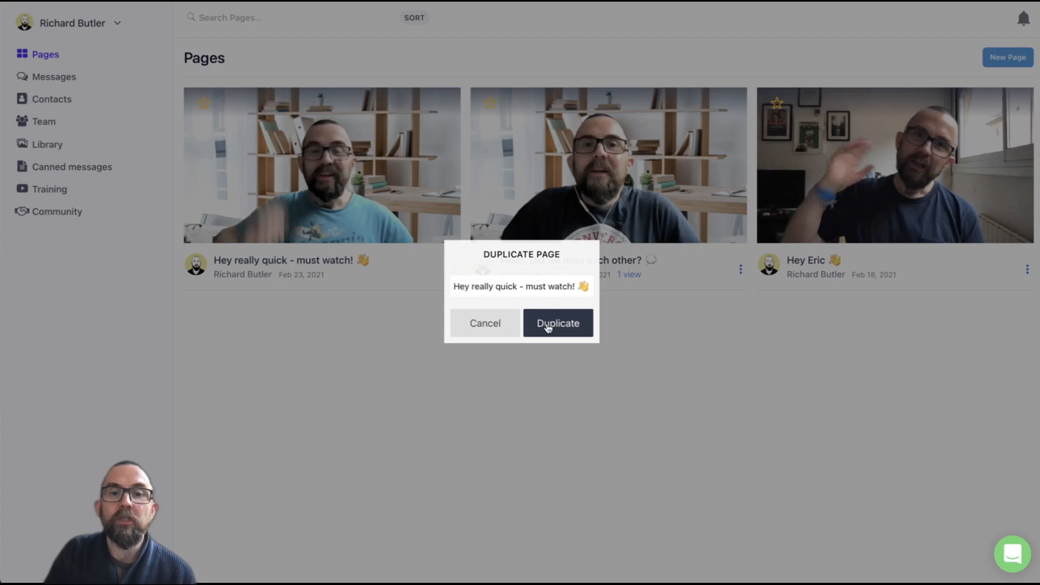
click(557, 322)
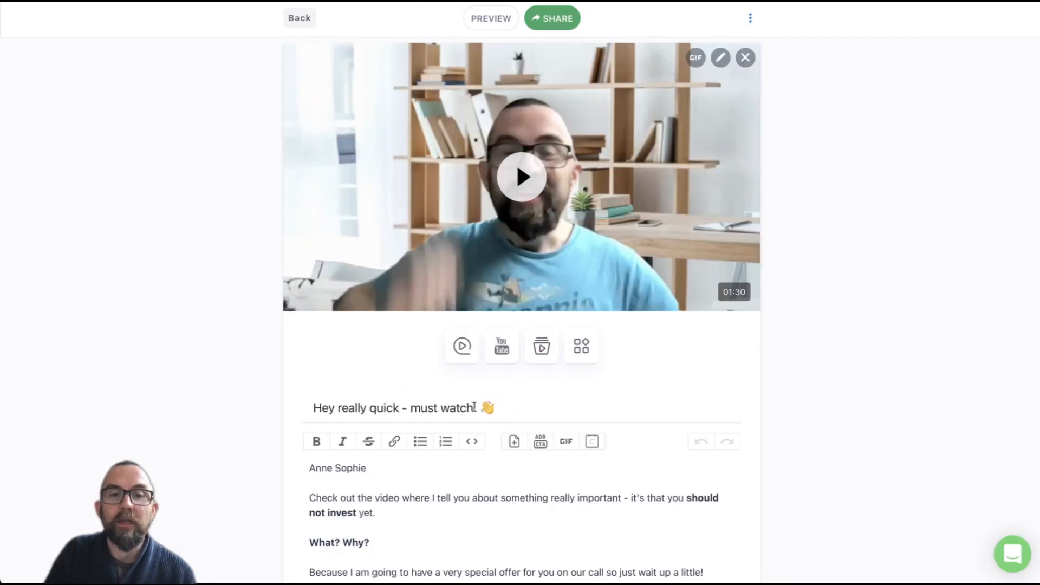
Personalise the copy's title and greeting with the name 'Jon' and return to the list
text(J)
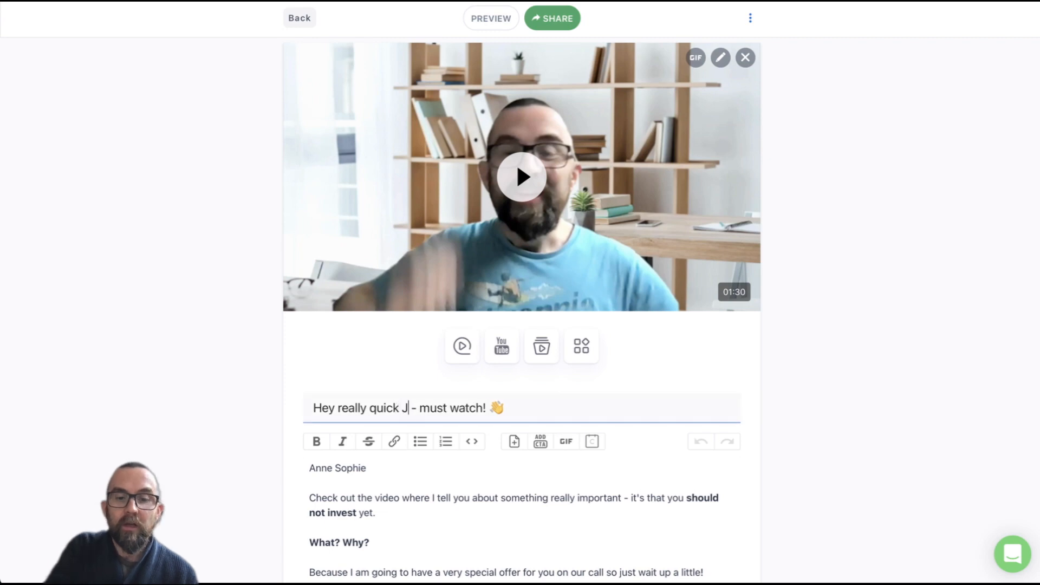
text(on)
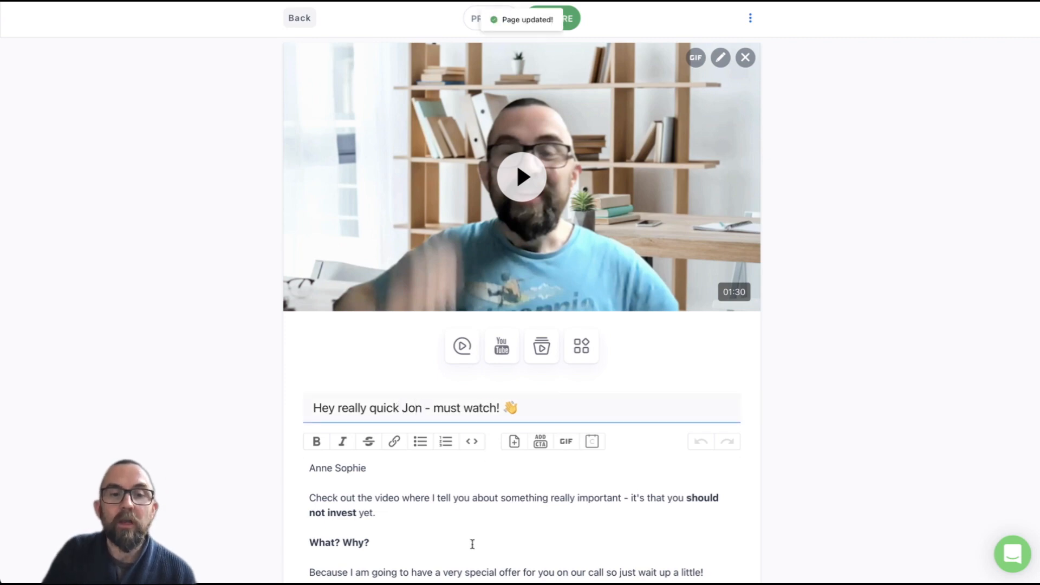
double_click(337, 468)
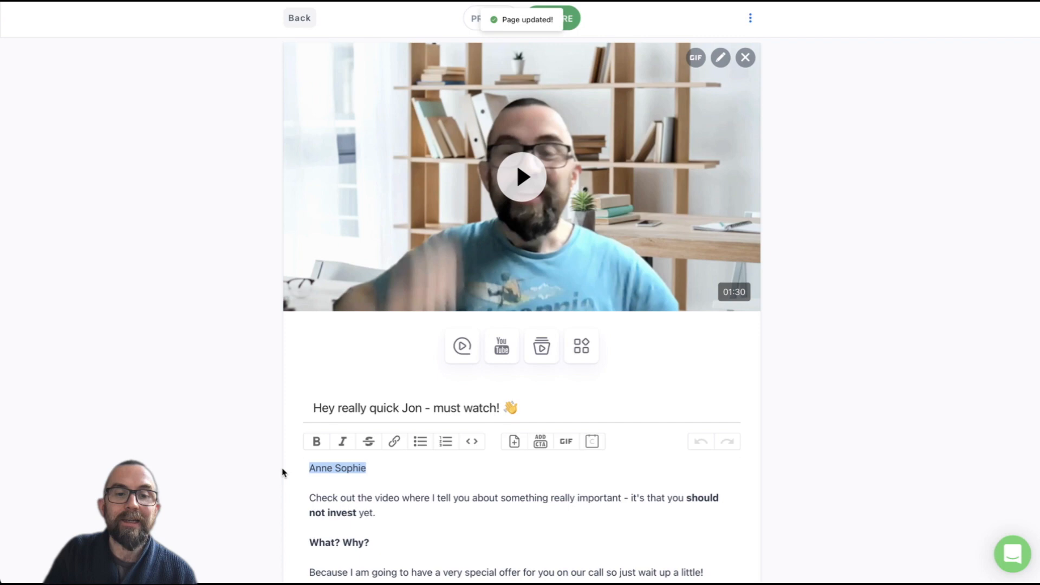
text(Jon)
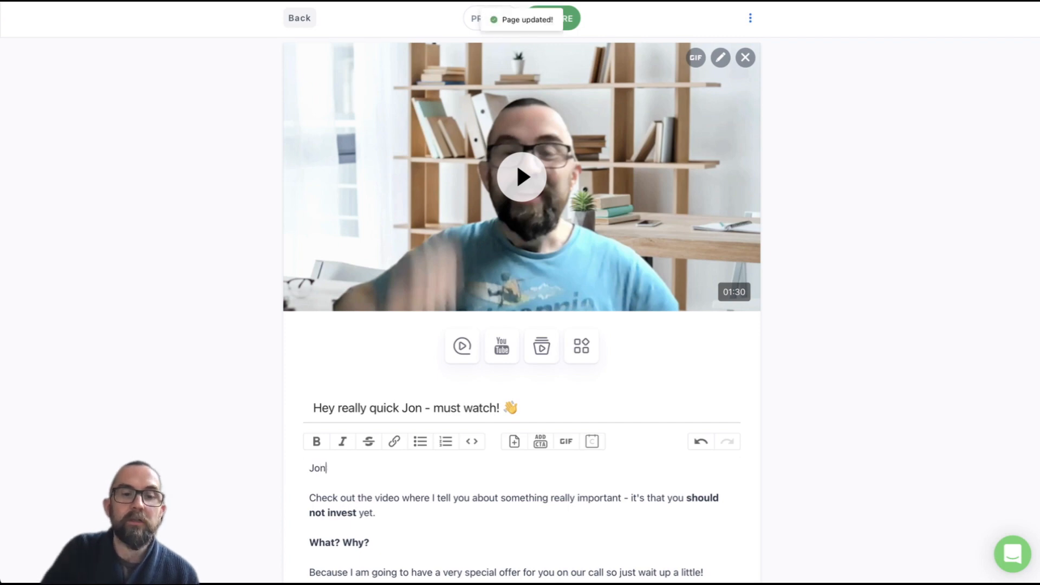
click(299, 18)
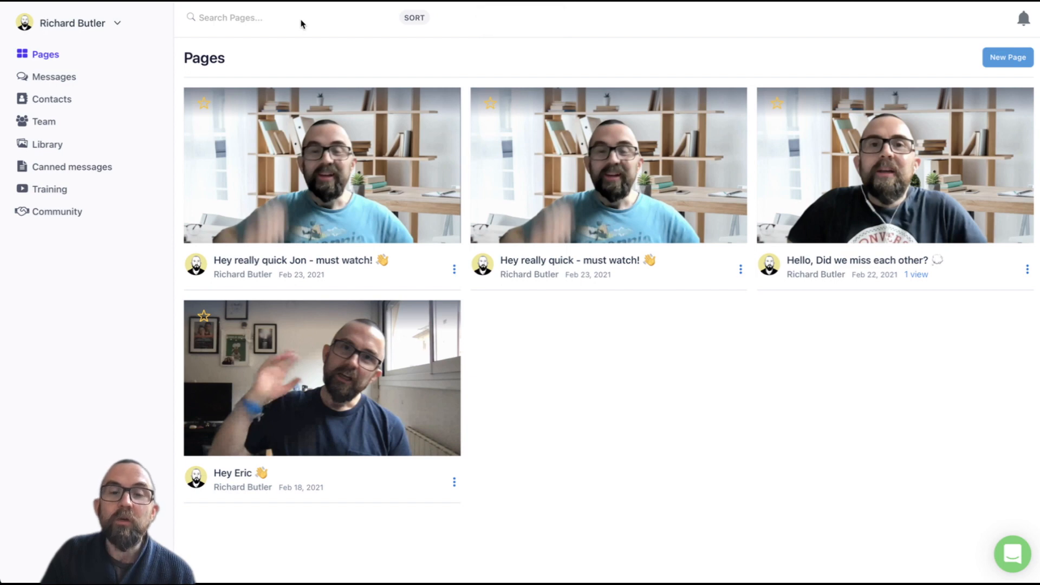
mouse_move(324, 381)
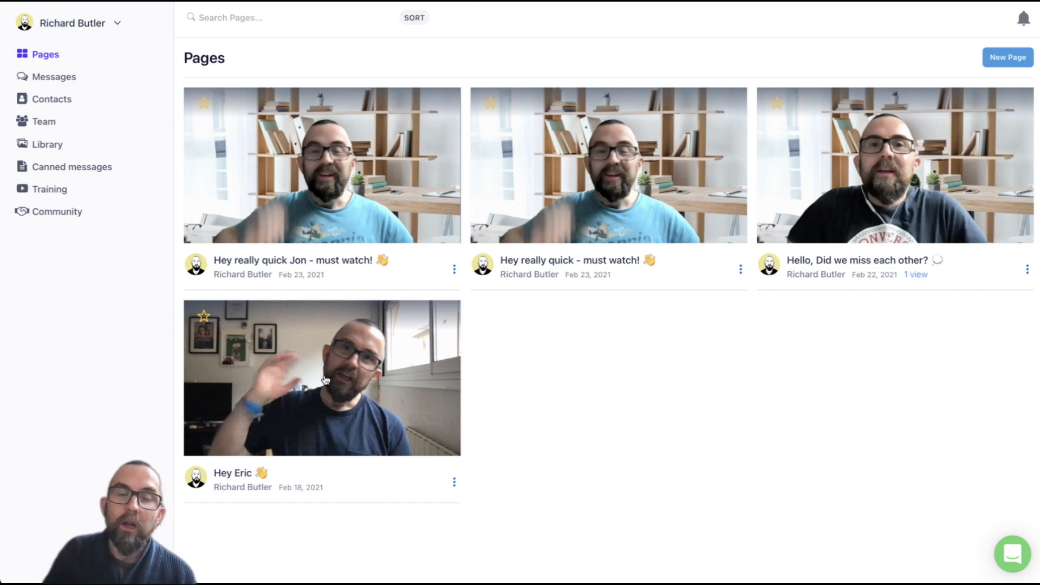
click(321, 378)
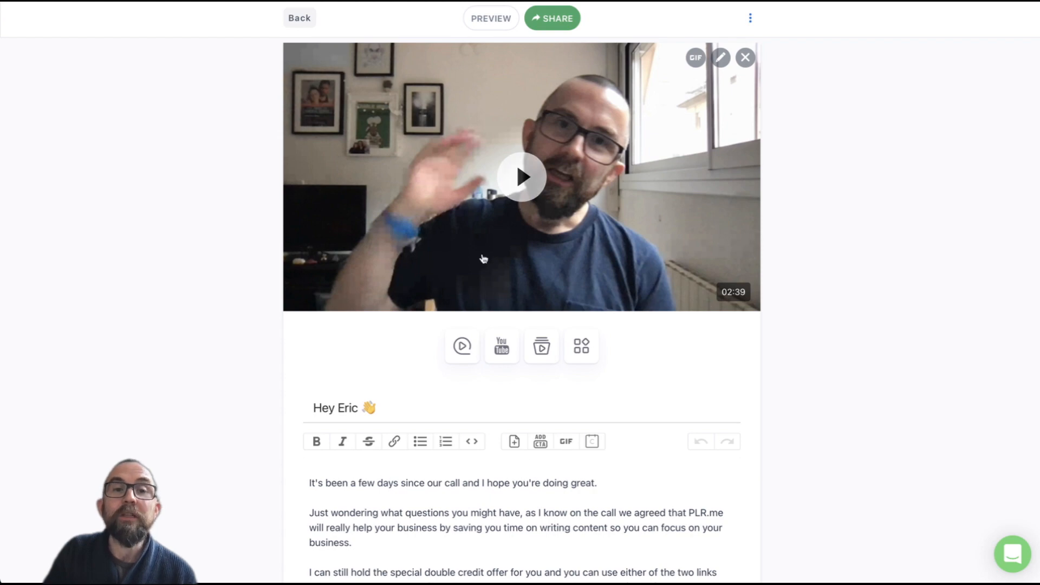
click(299, 18)
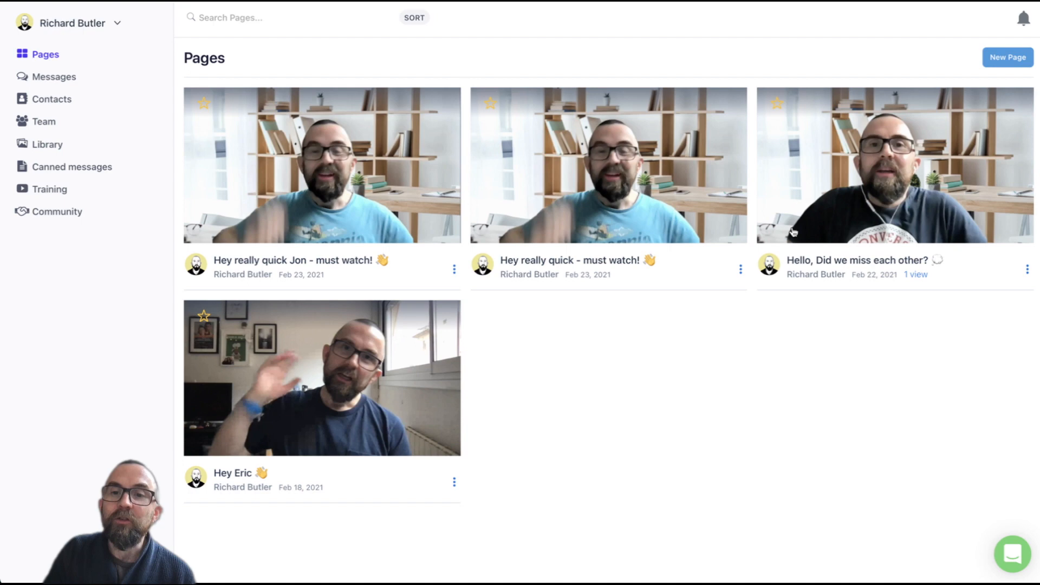
mouse_move(800, 225)
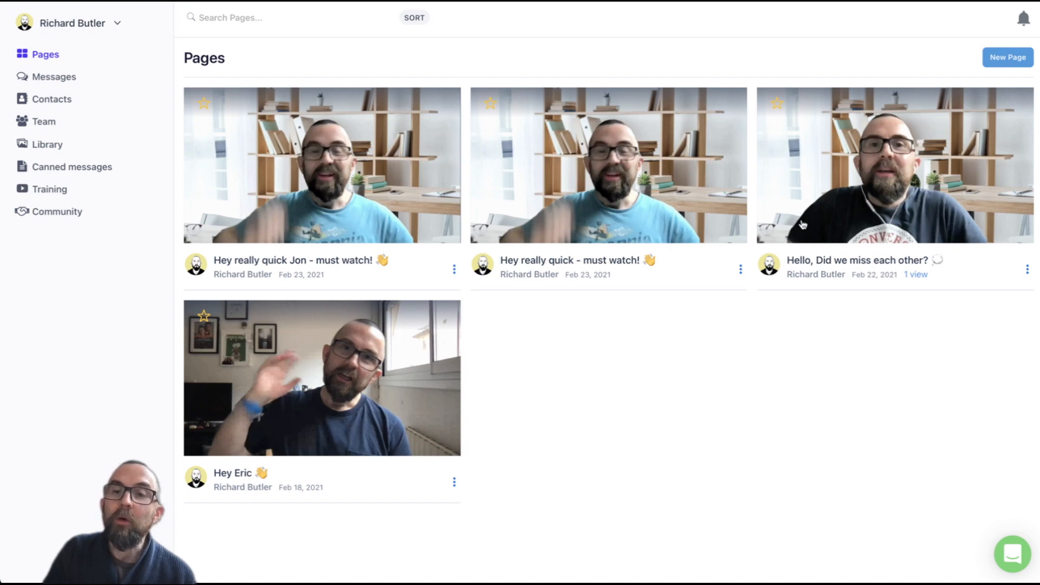
mouse_move(863, 155)
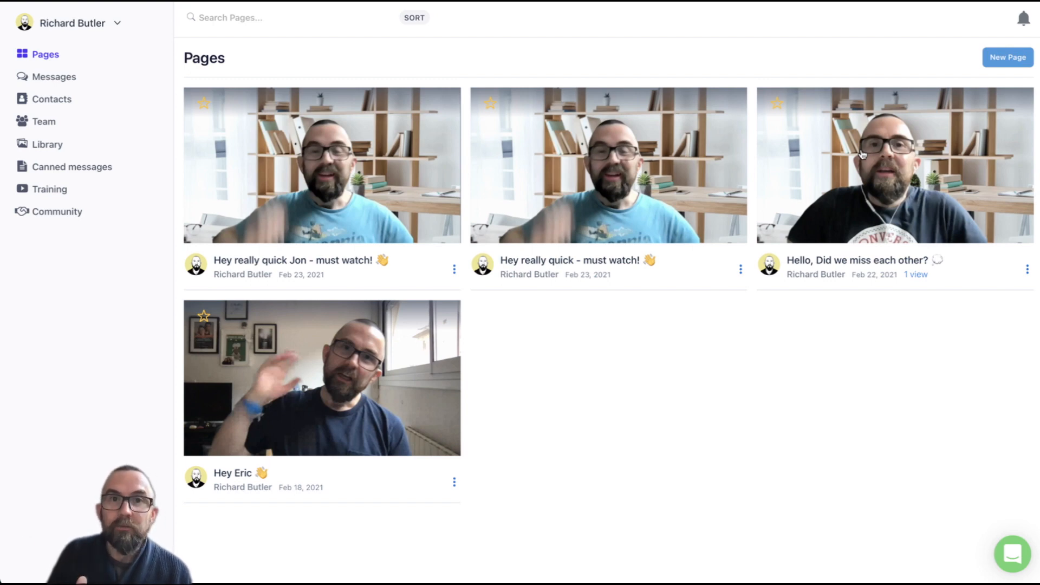
mouse_move(431, 319)
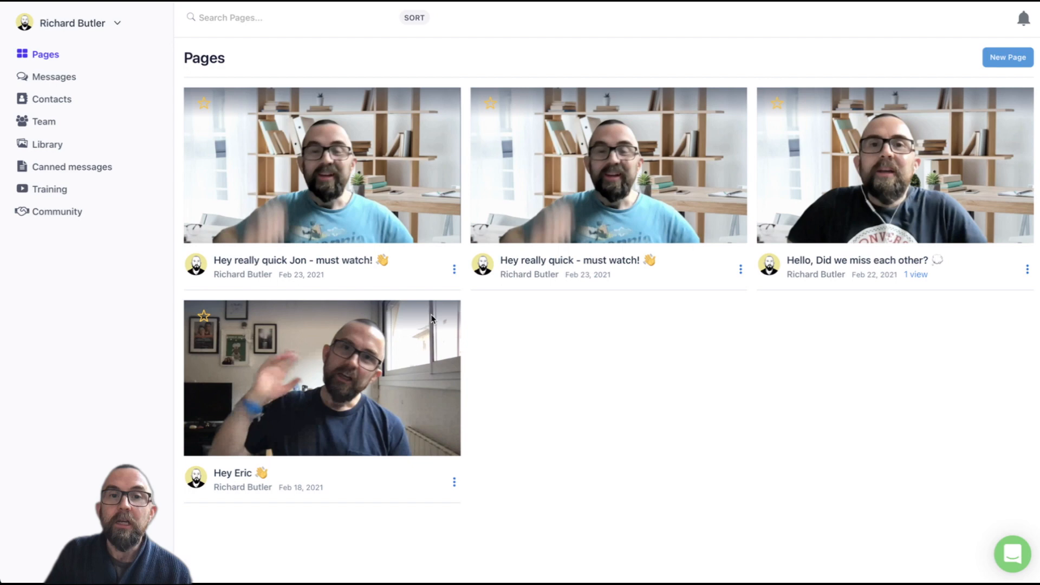
Archive the personalised 'Hey really quick Jon - must watch!' page and confirm
click(454, 269)
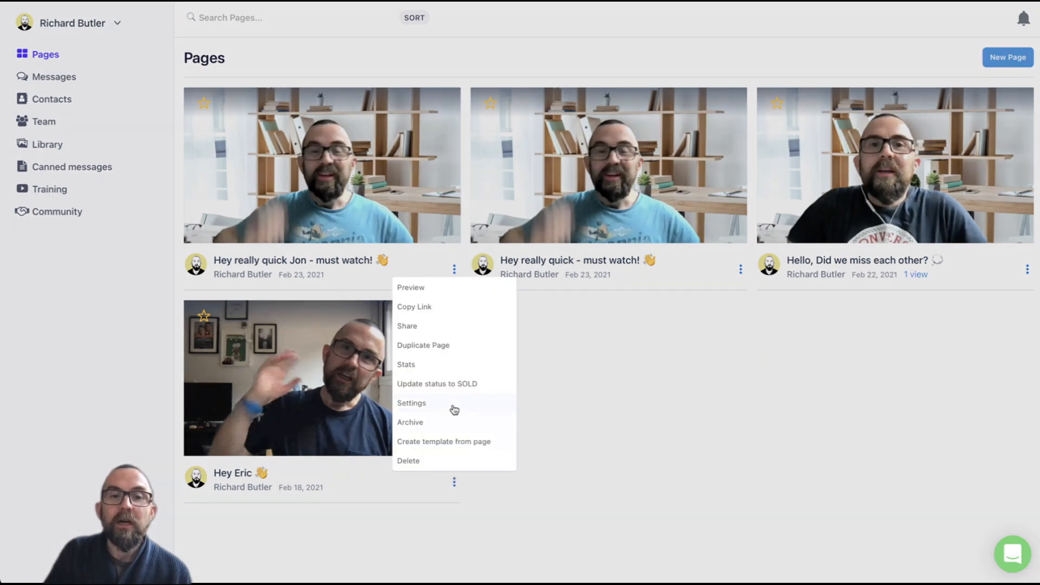
mouse_move(450, 350)
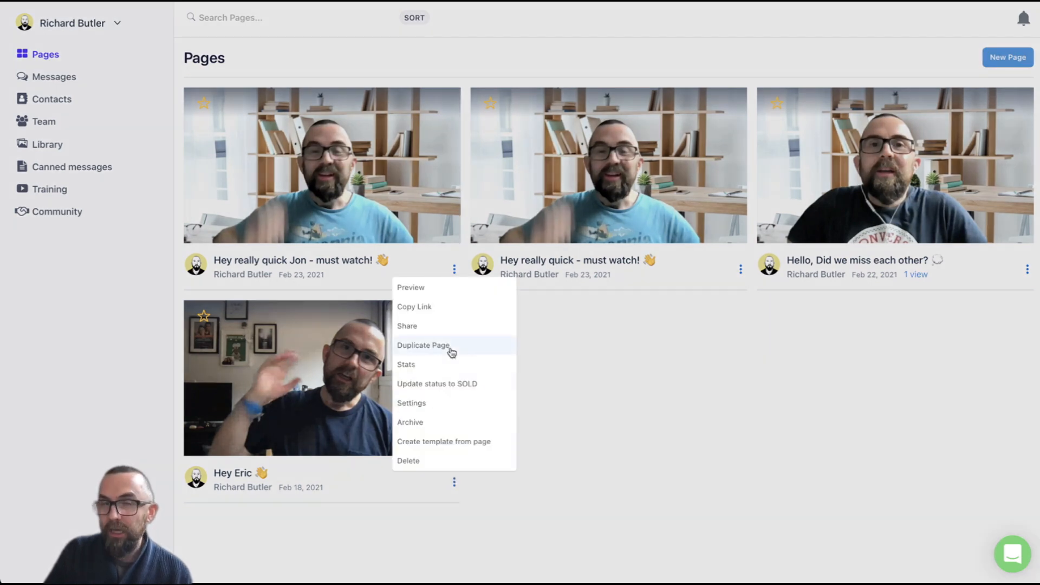
click(640, 388)
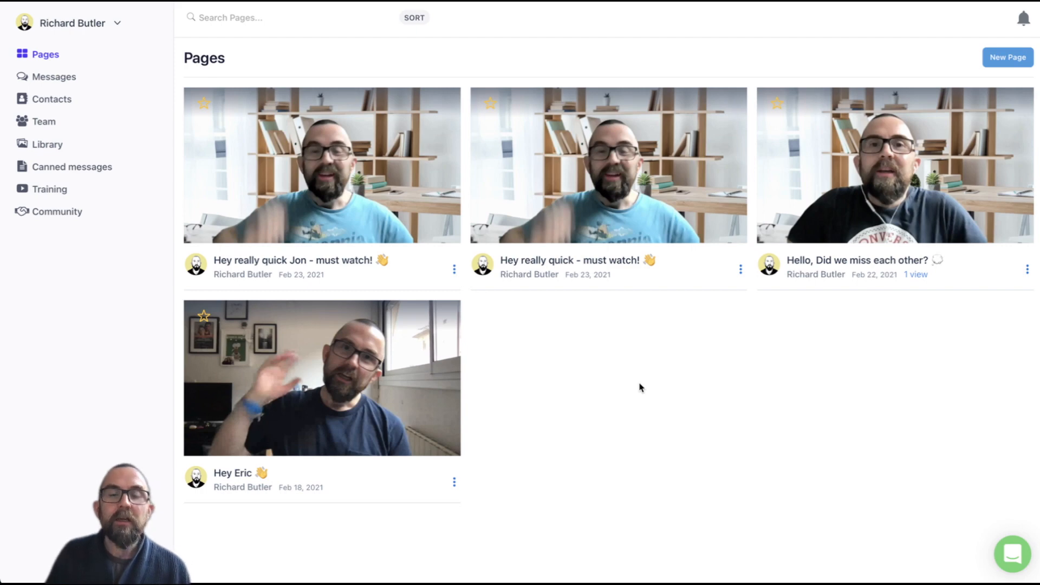
mouse_move(486, 281)
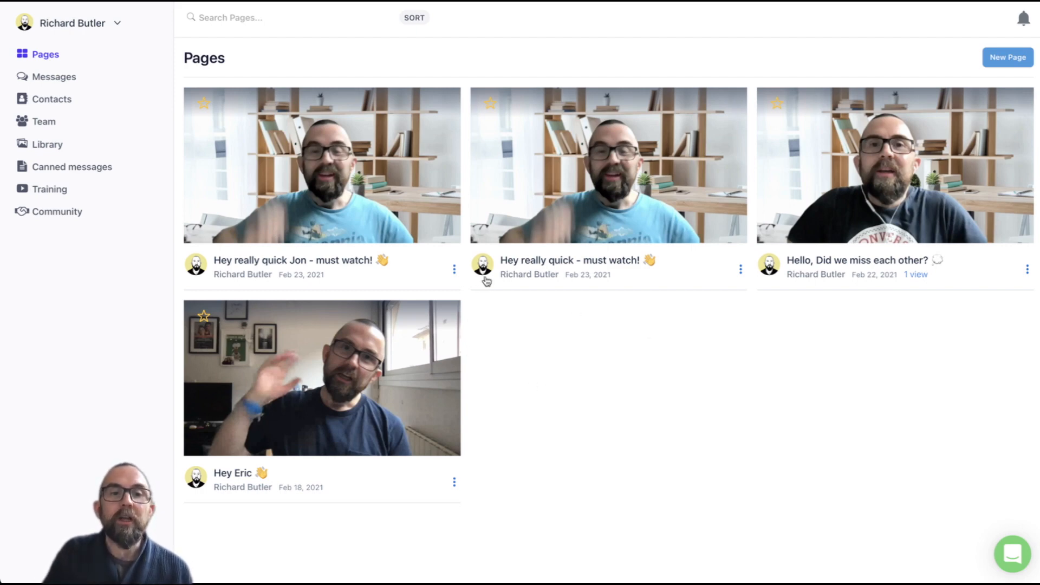
mouse_move(454, 275)
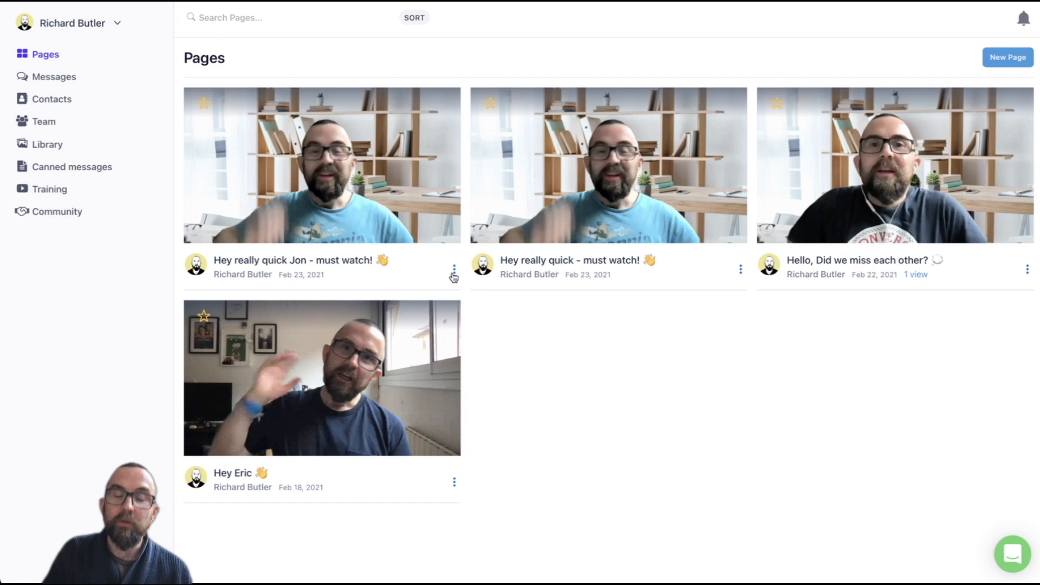
click(455, 269)
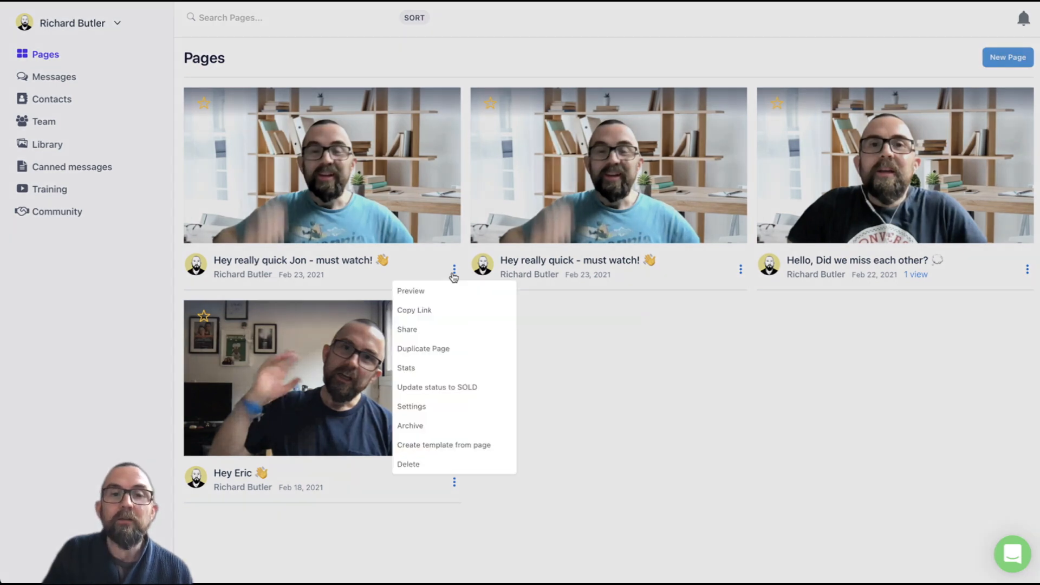
mouse_move(410, 426)
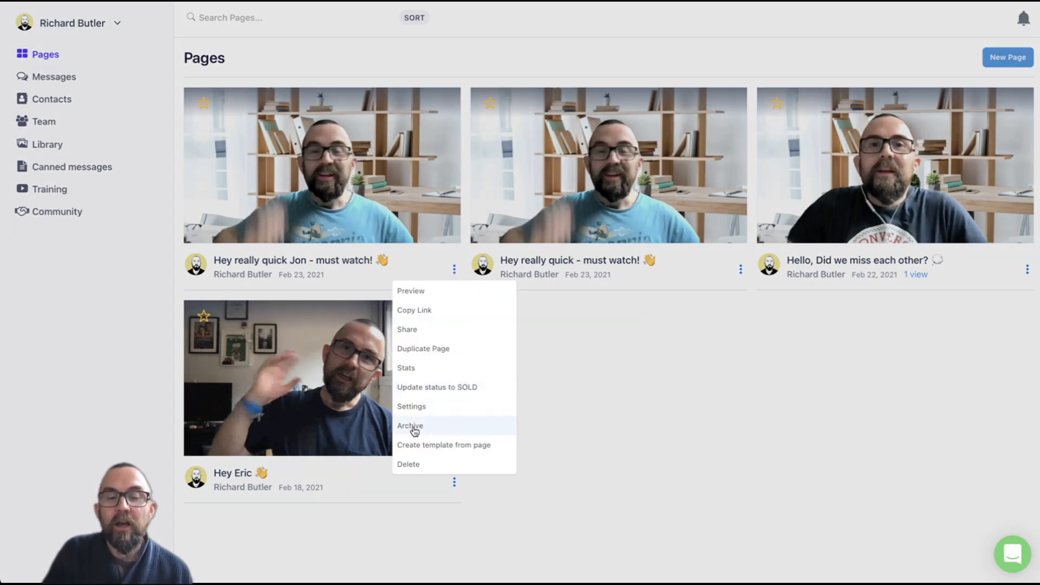
click(410, 425)
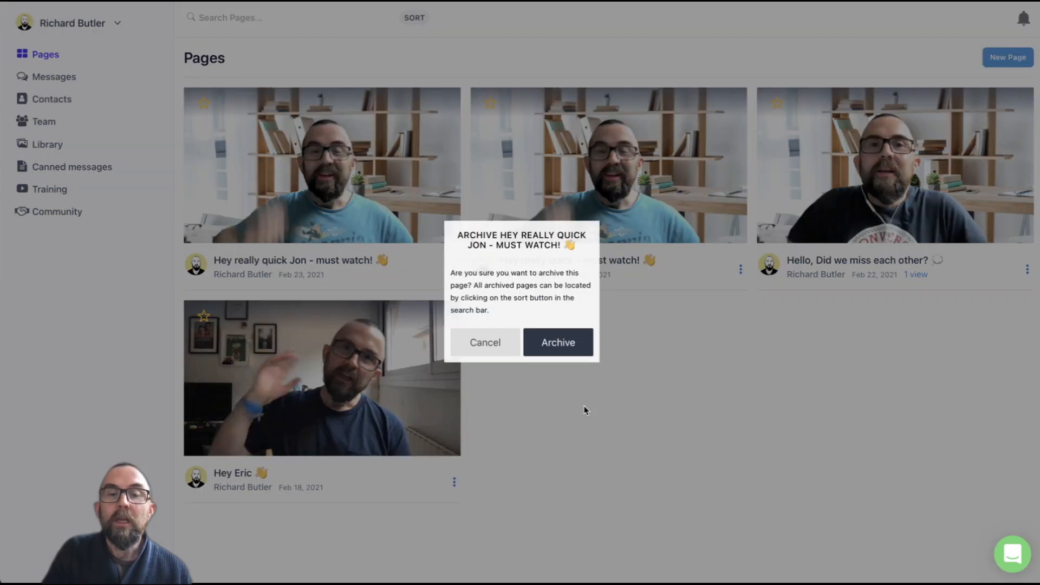
mouse_move(558, 342)
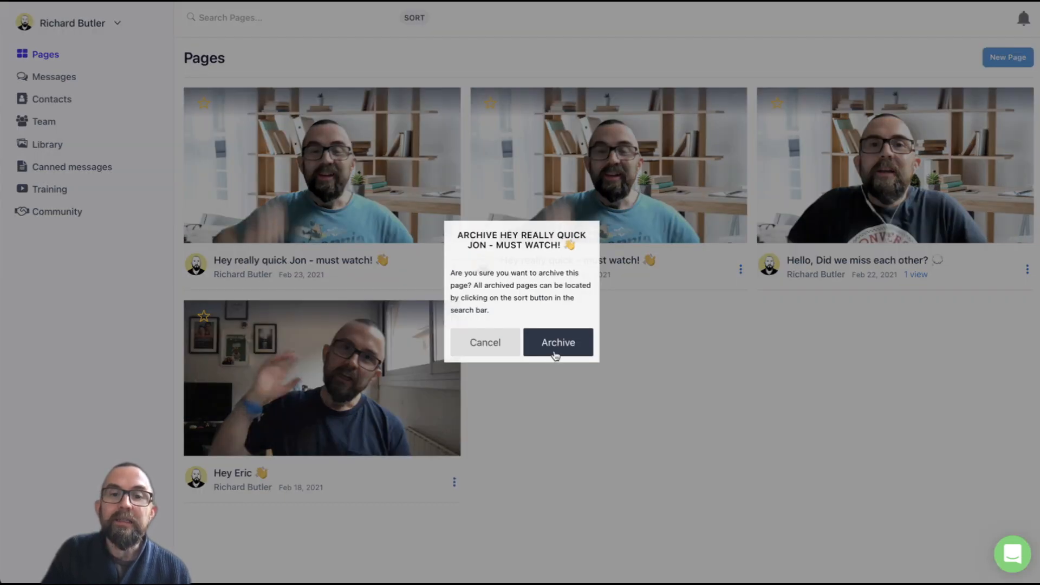
click(558, 342)
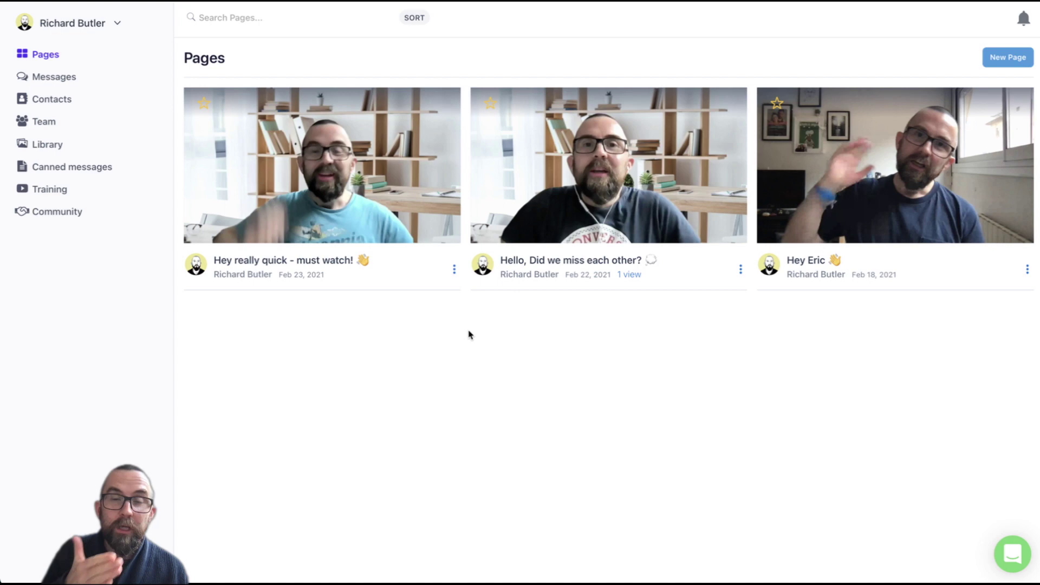
mouse_move(458, 159)
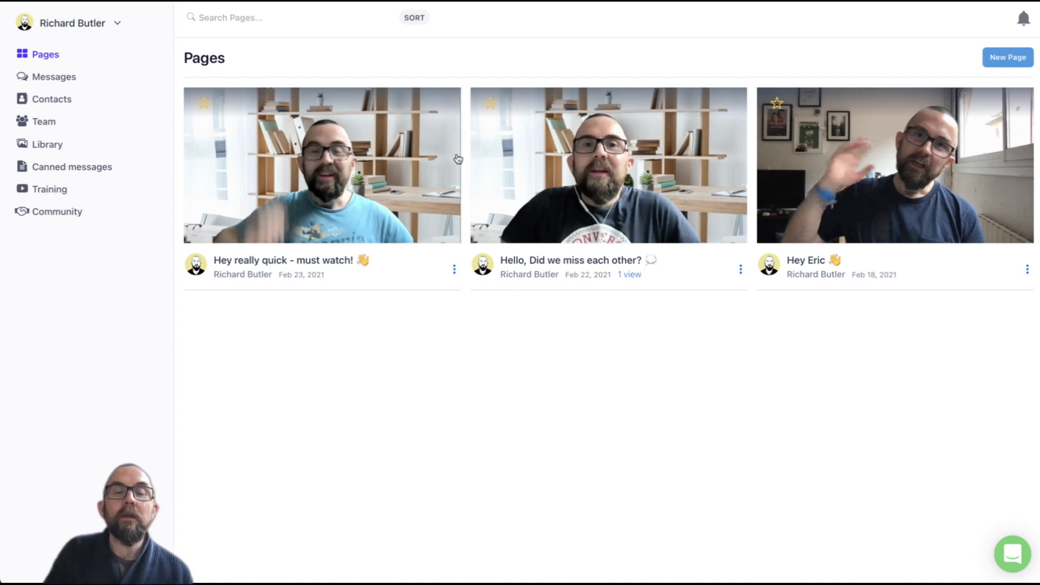
Filter the pages list to Archived, then to Templates via the SORT menu
click(414, 18)
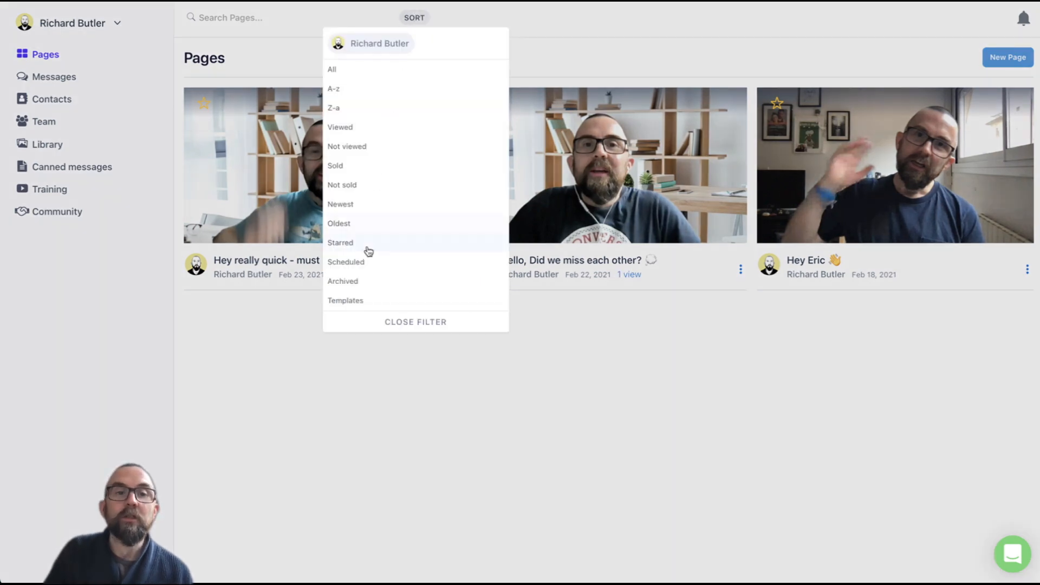
click(343, 280)
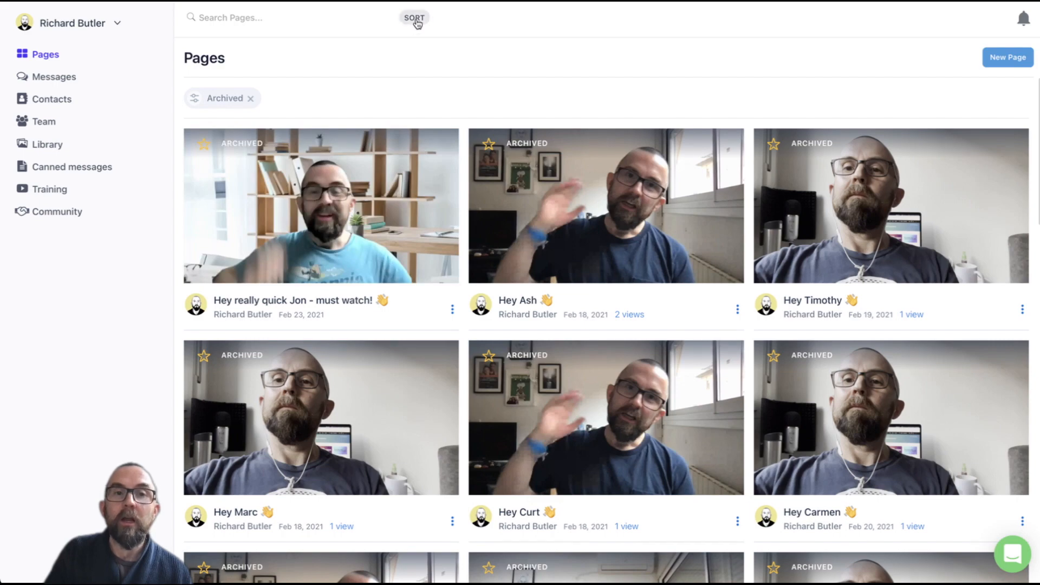
click(413, 18)
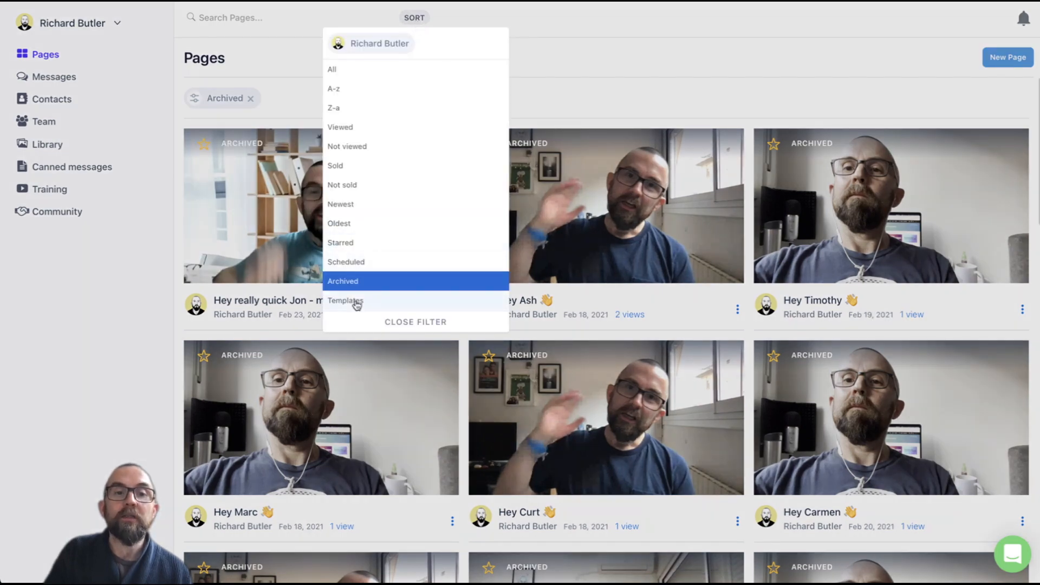
click(345, 300)
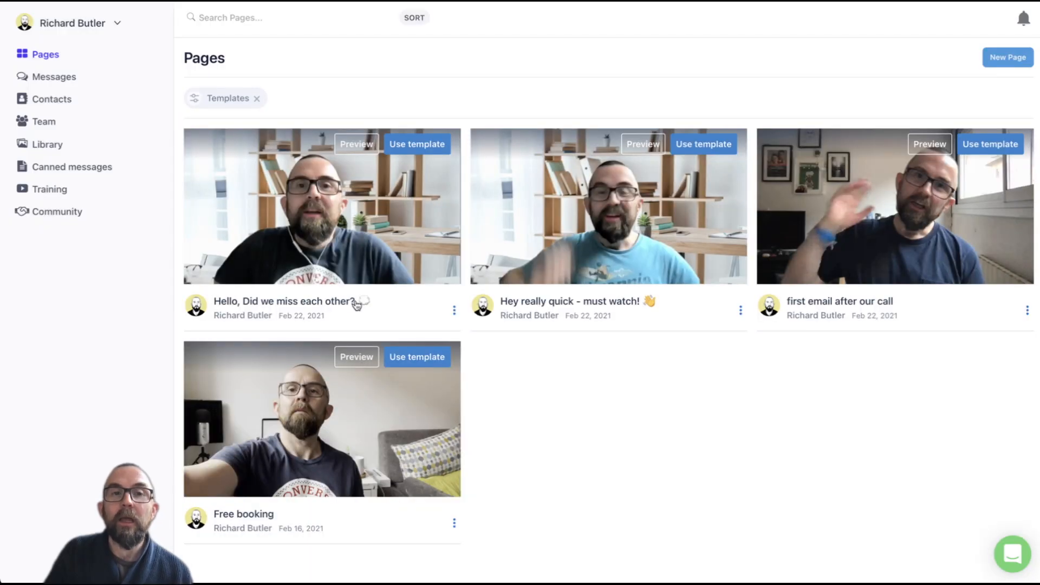
Filter back to All pages, showing the three-page list again
click(414, 18)
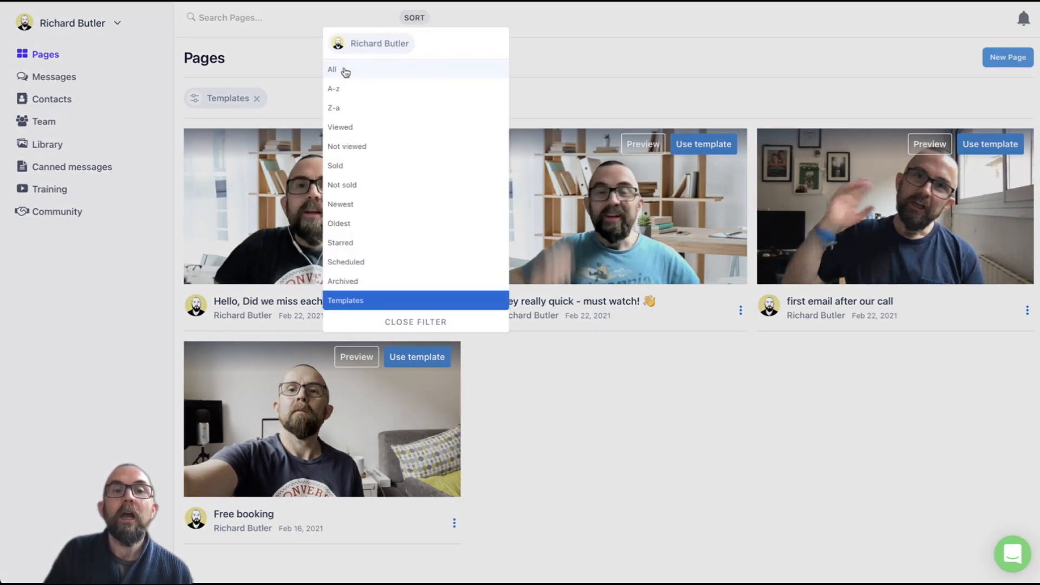
click(332, 69)
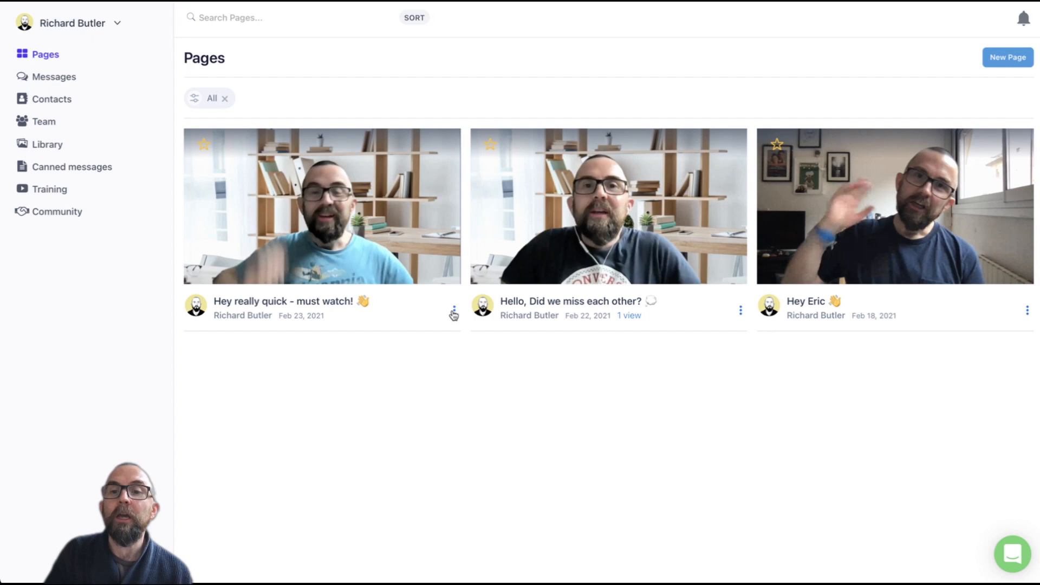
mouse_move(466, 189)
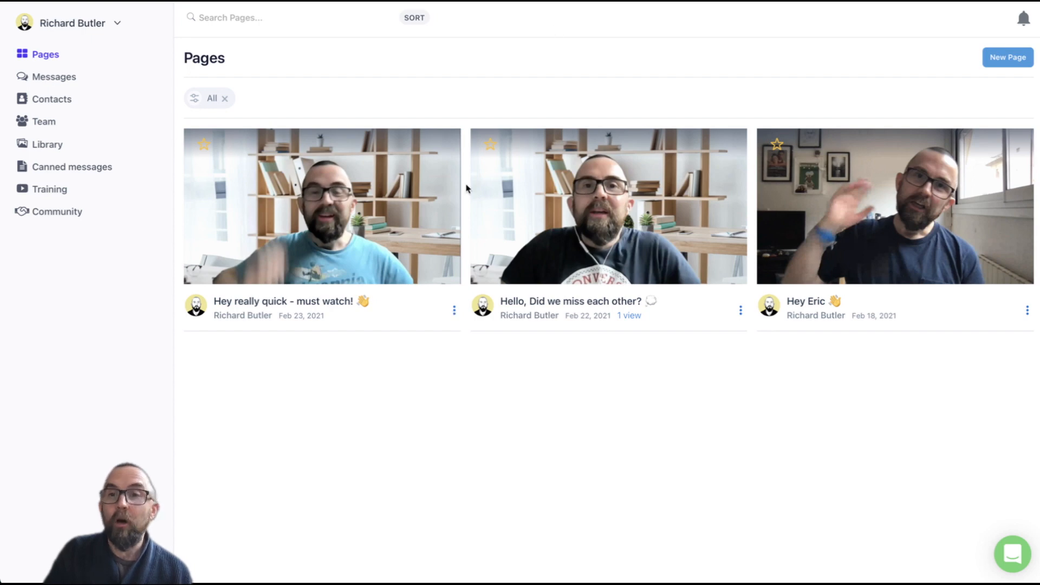
click(232, 18)
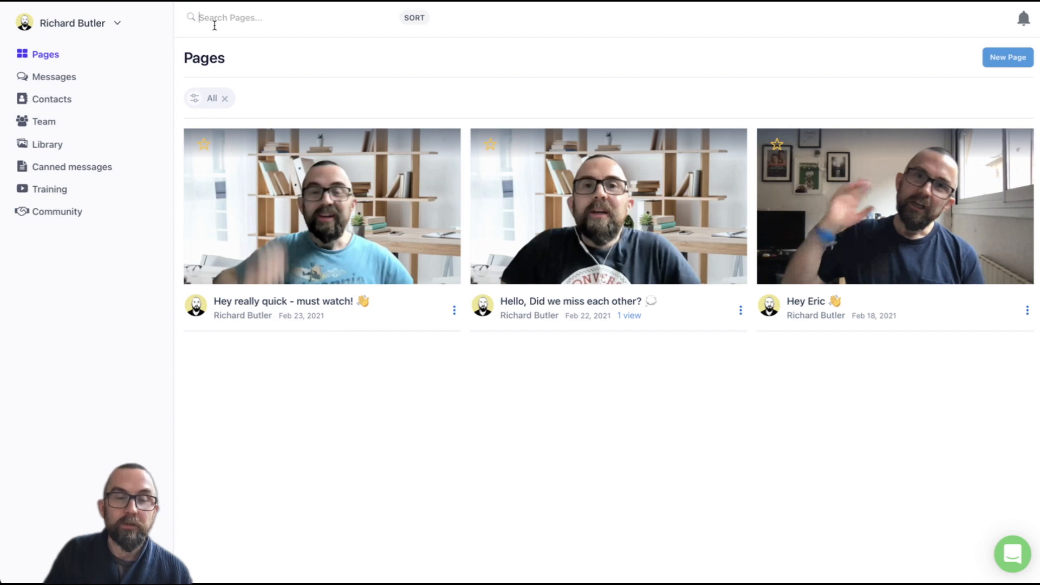
click(454, 310)
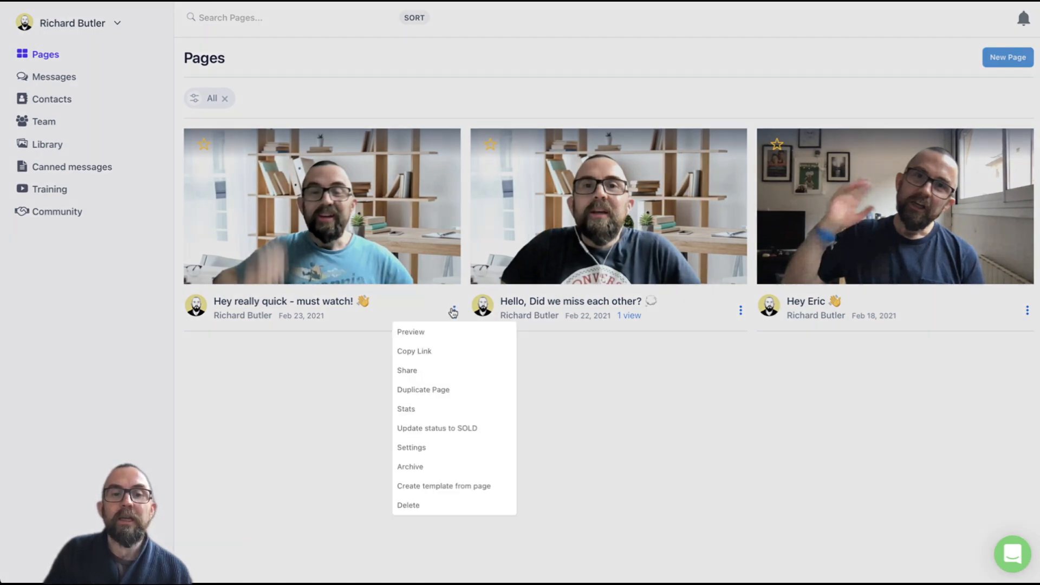
mouse_move(432, 451)
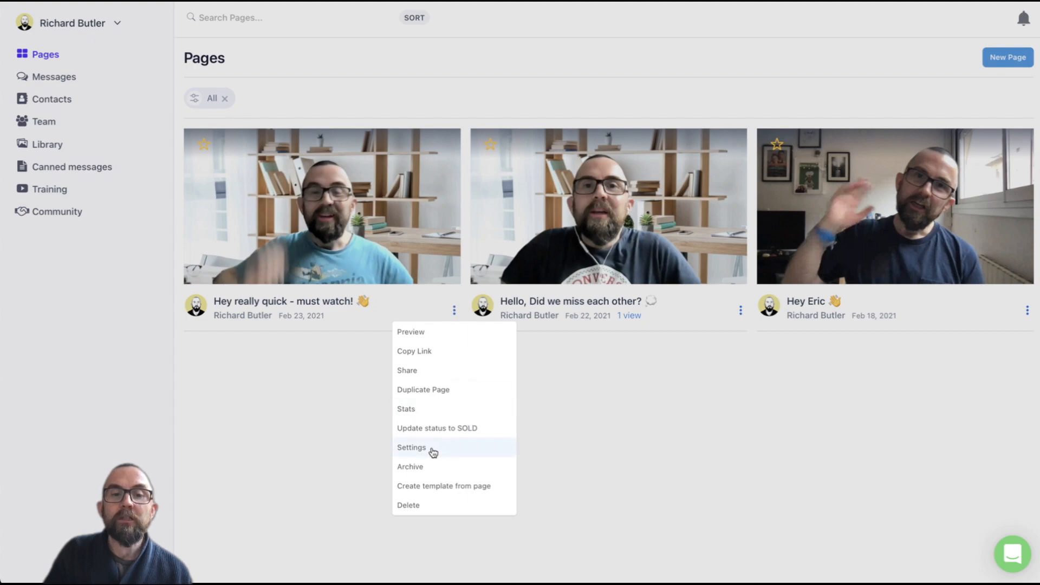
click(411, 447)
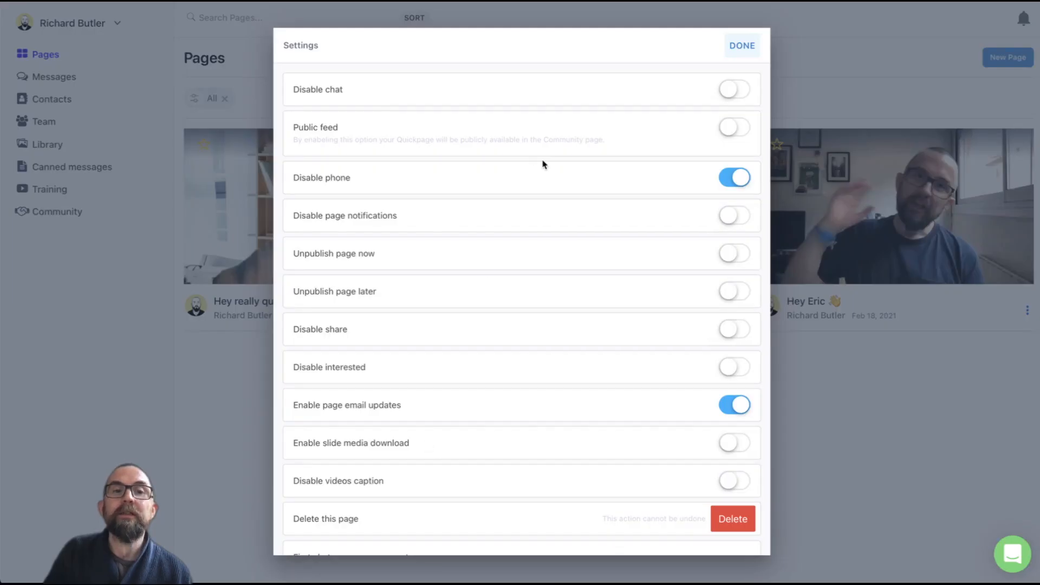
mouse_move(454, 196)
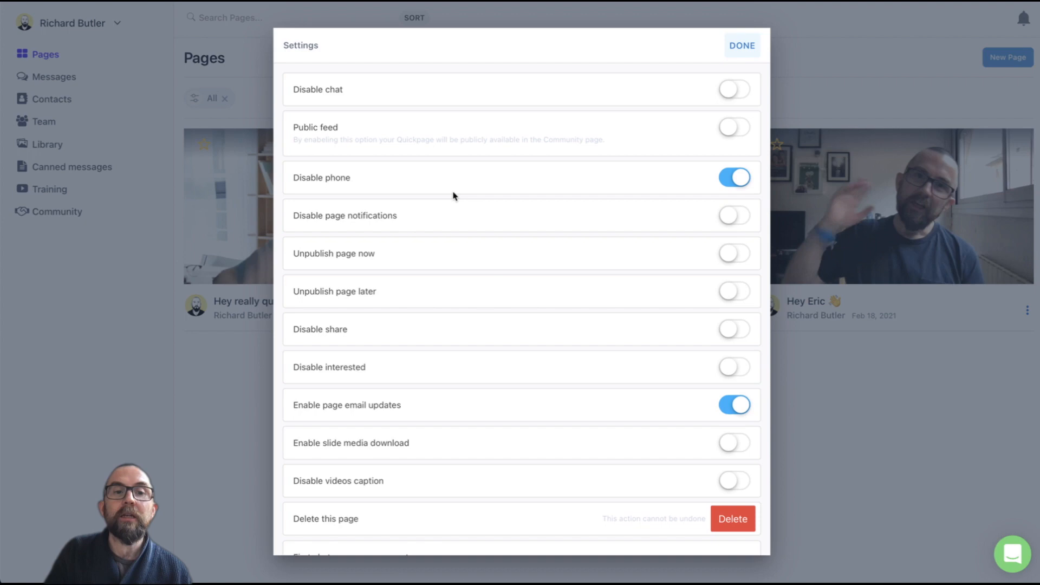
mouse_move(449, 369)
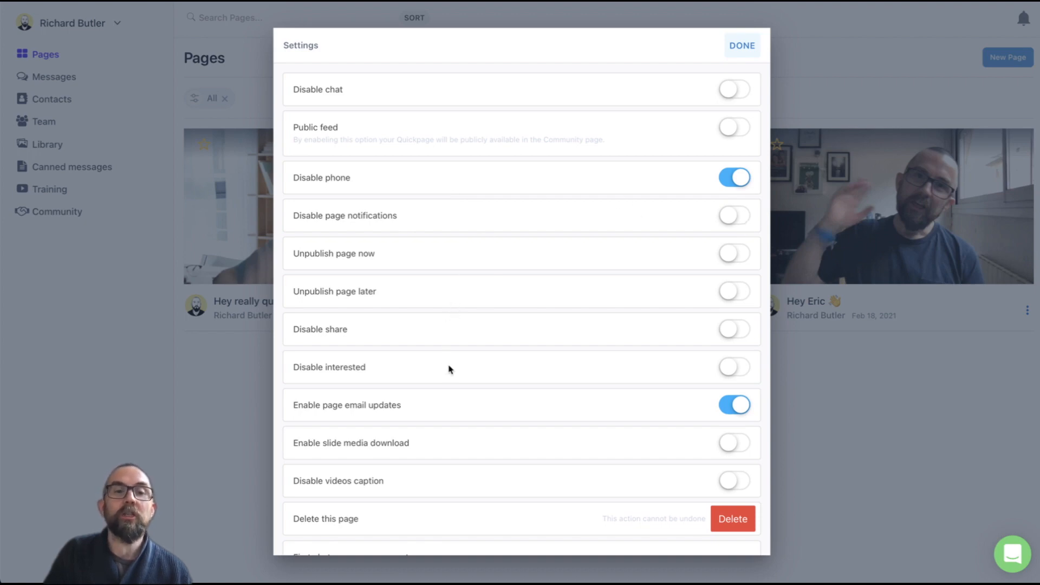
mouse_move(723, 321)
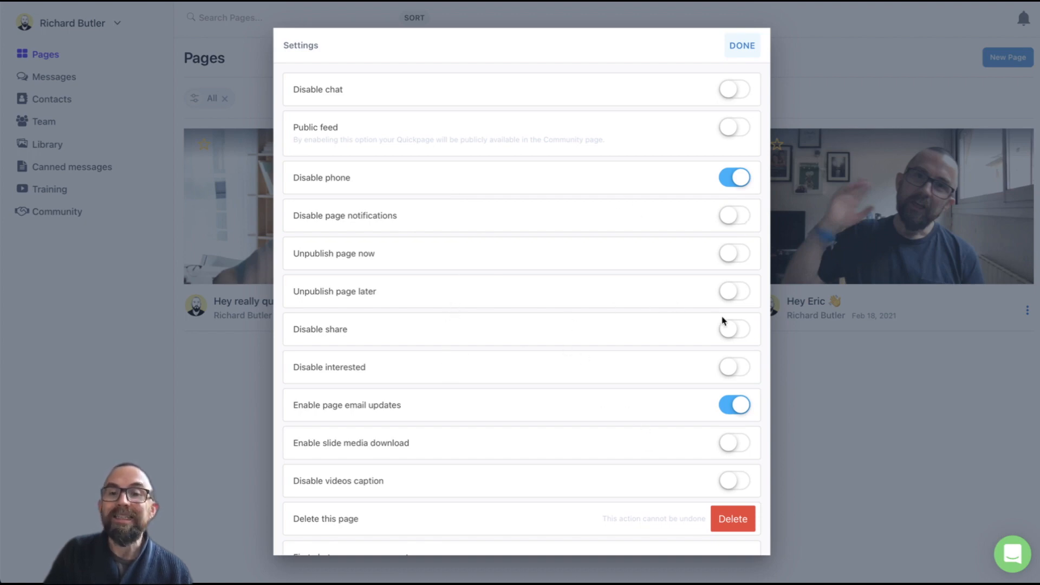
scroll(down, 3)
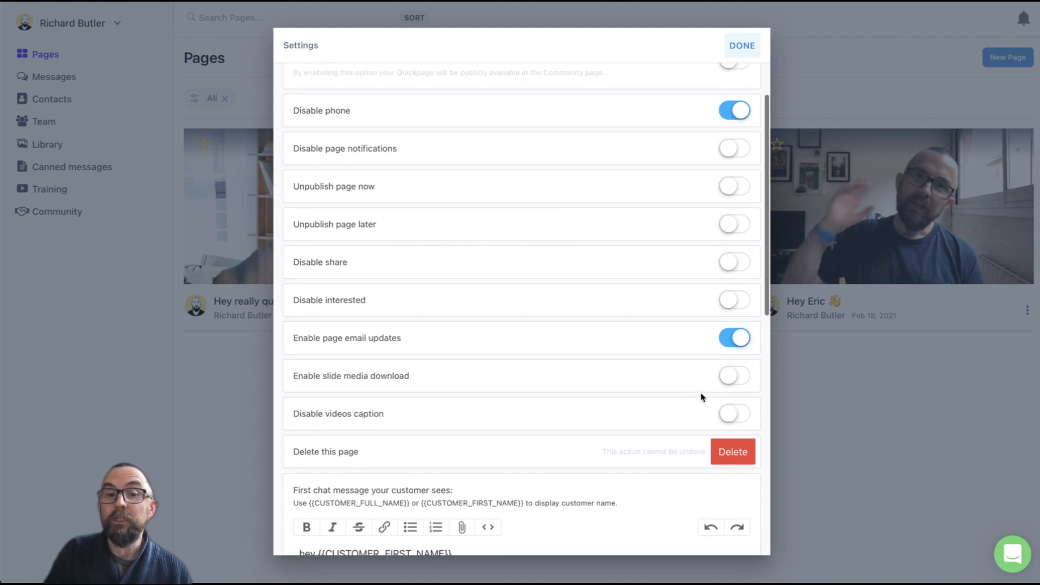
scroll(down, 3)
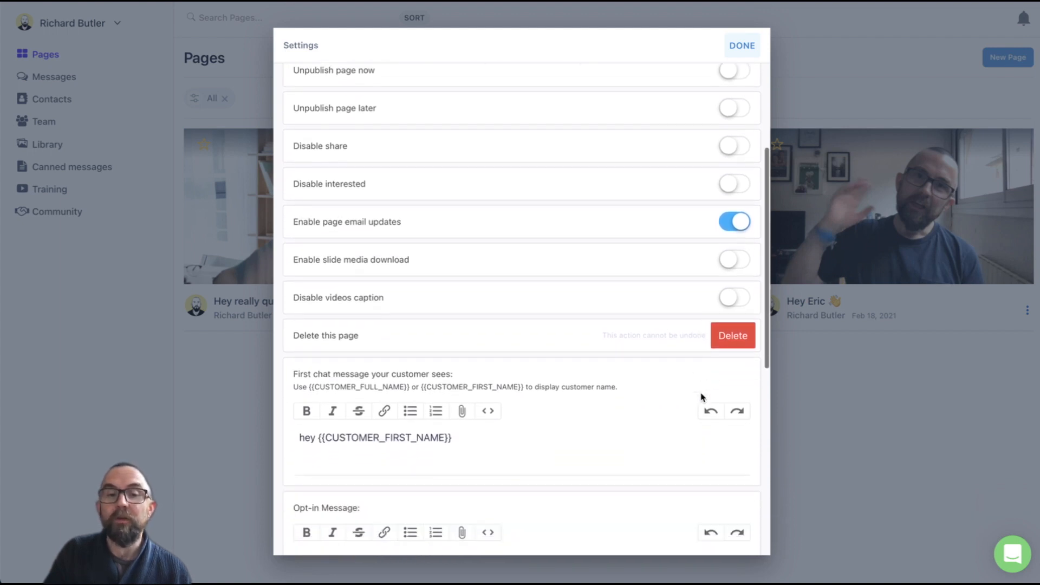
scroll(down, 3)
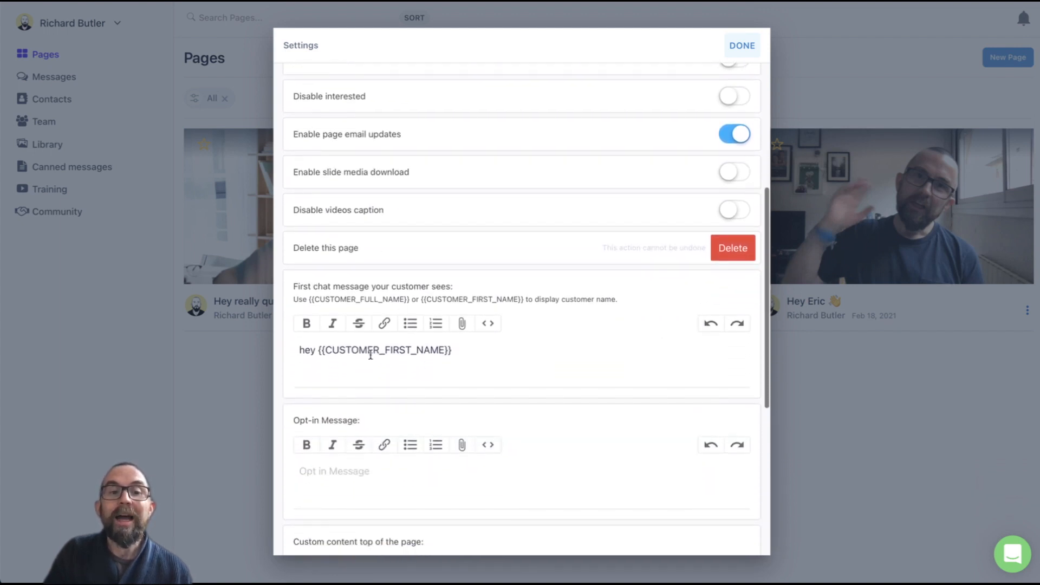
scroll(down, 3)
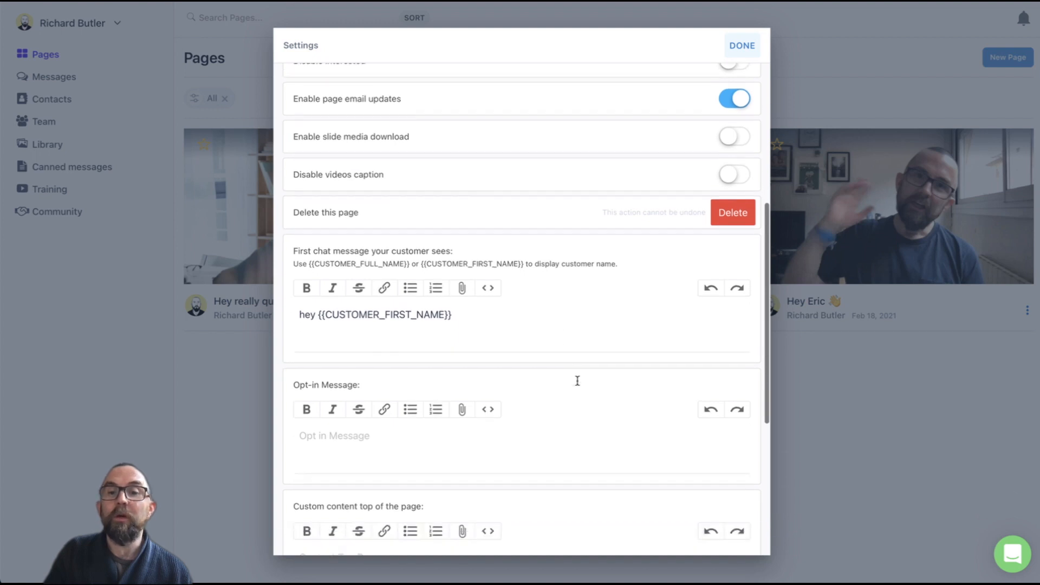
scroll(down, 3)
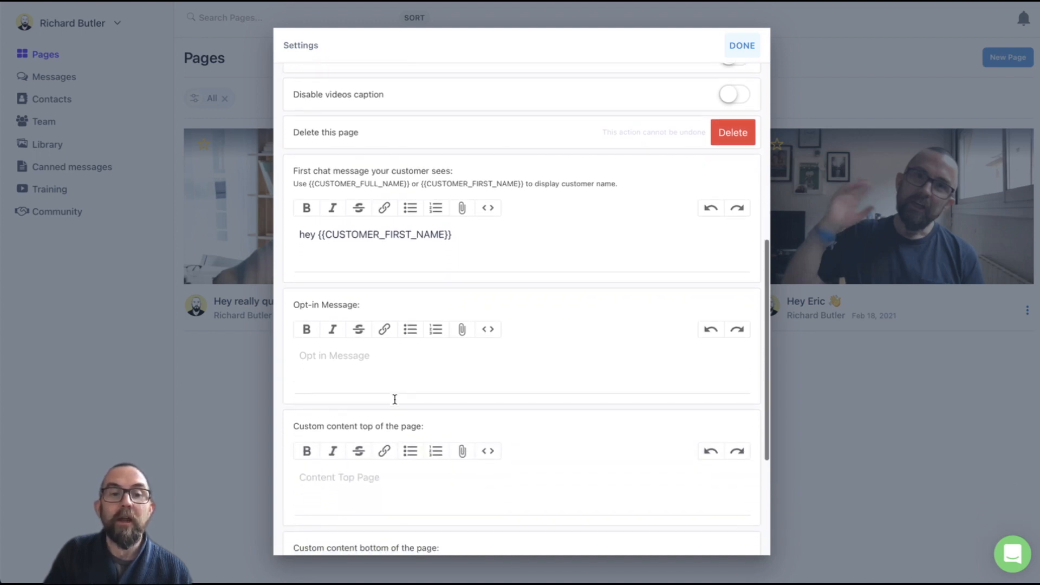
scroll(down, 3)
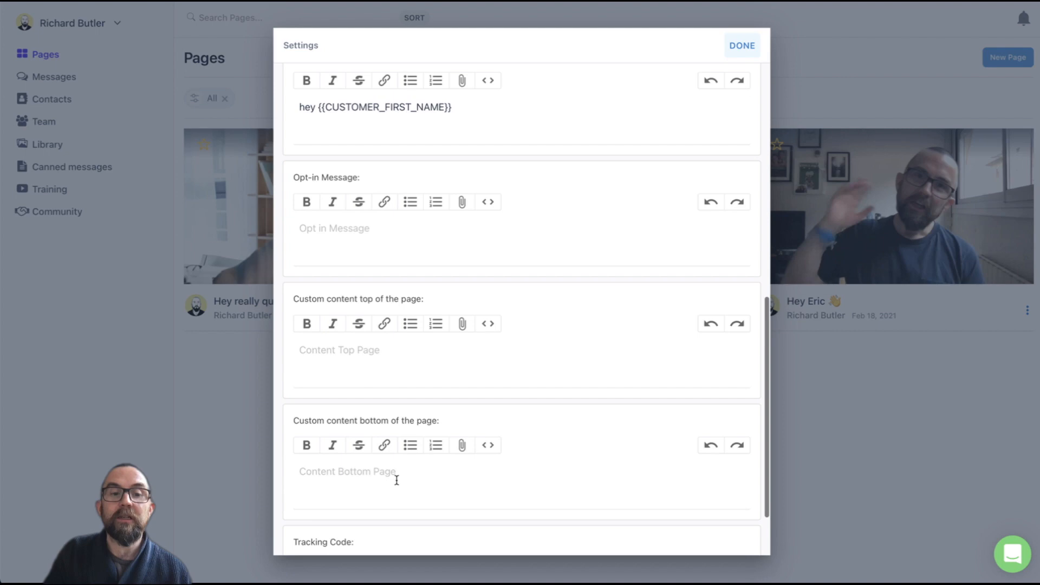
scroll(down, 3)
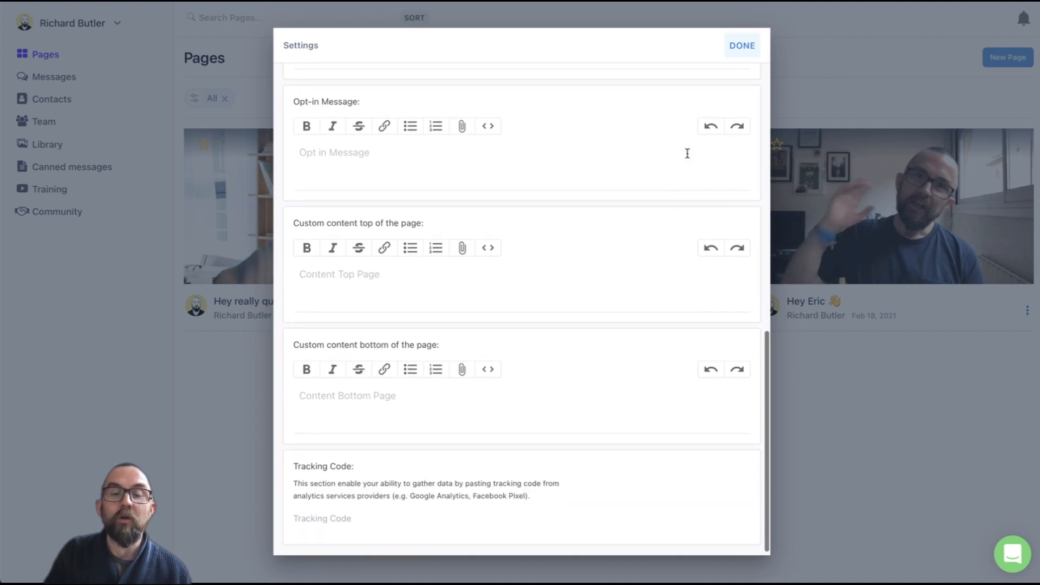
click(741, 45)
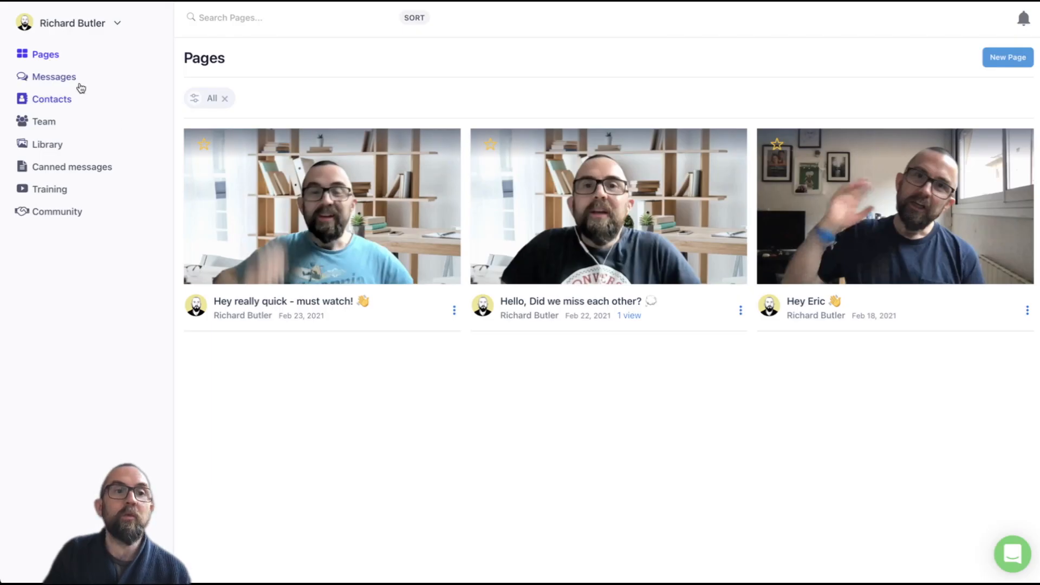
click(53, 76)
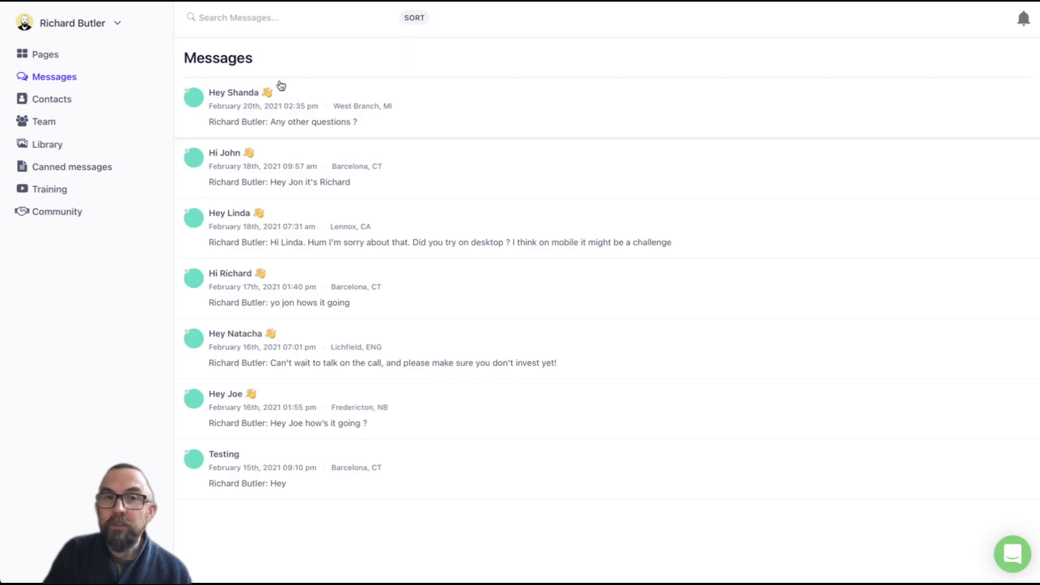
mouse_move(413, 92)
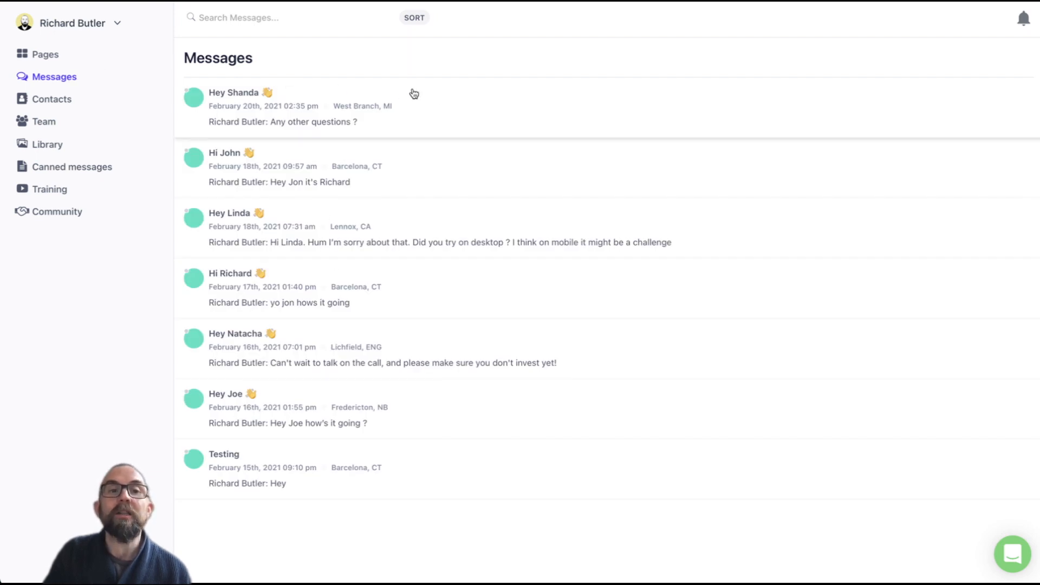
mouse_move(359, 363)
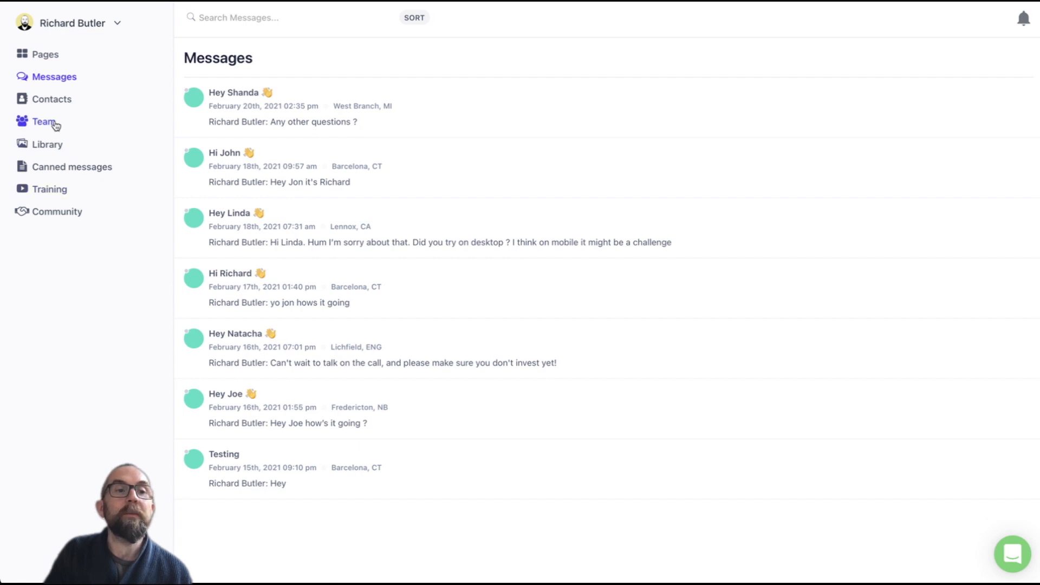
click(51, 98)
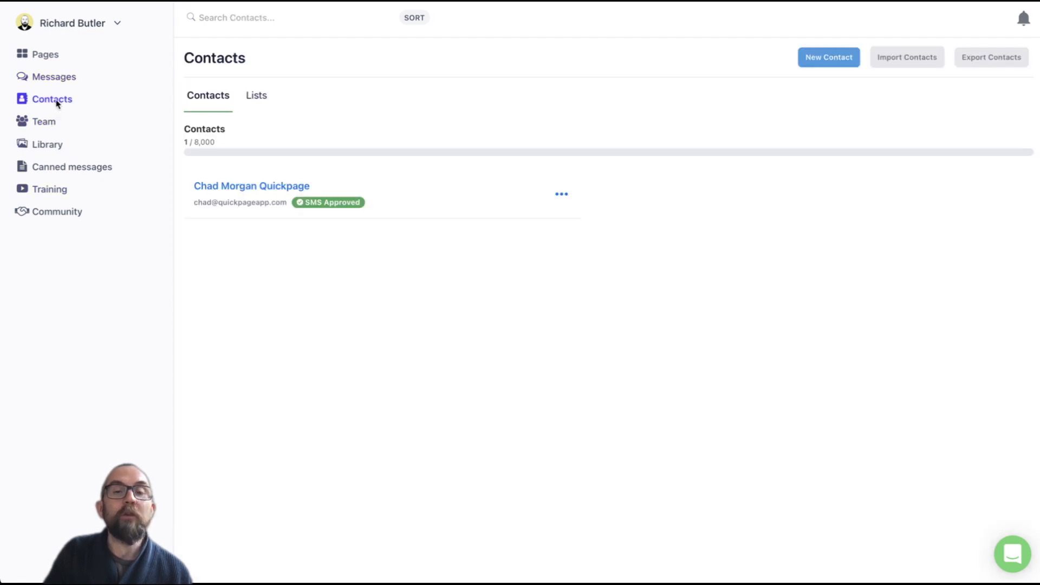
mouse_move(281, 206)
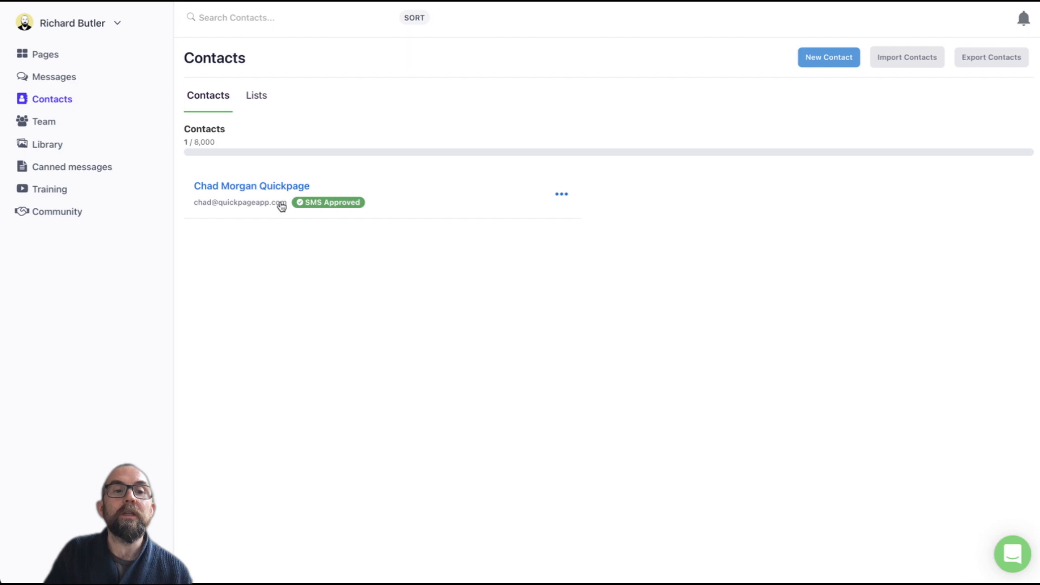
mouse_move(44, 122)
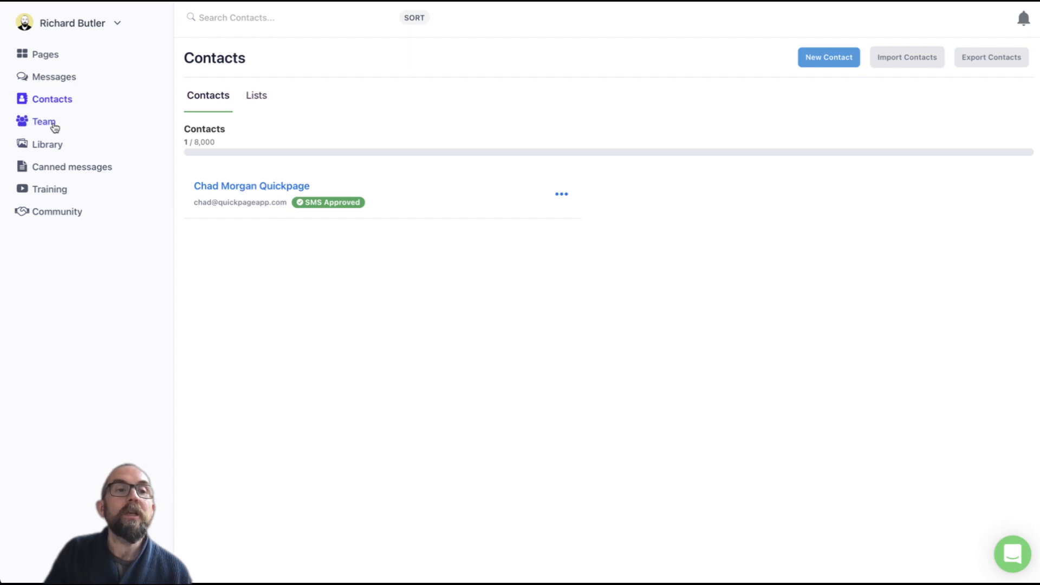
click(47, 145)
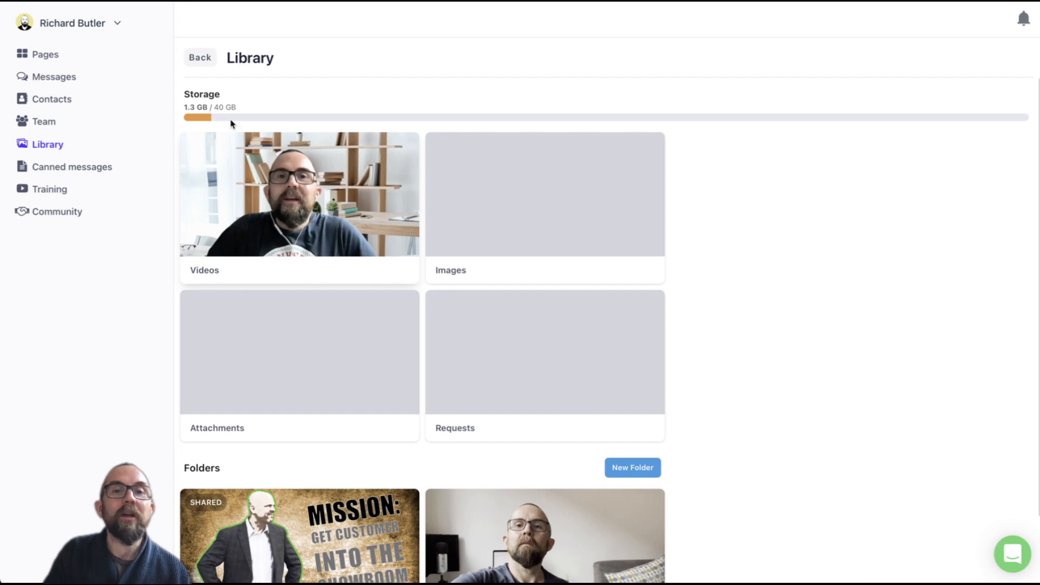
mouse_move(45, 54)
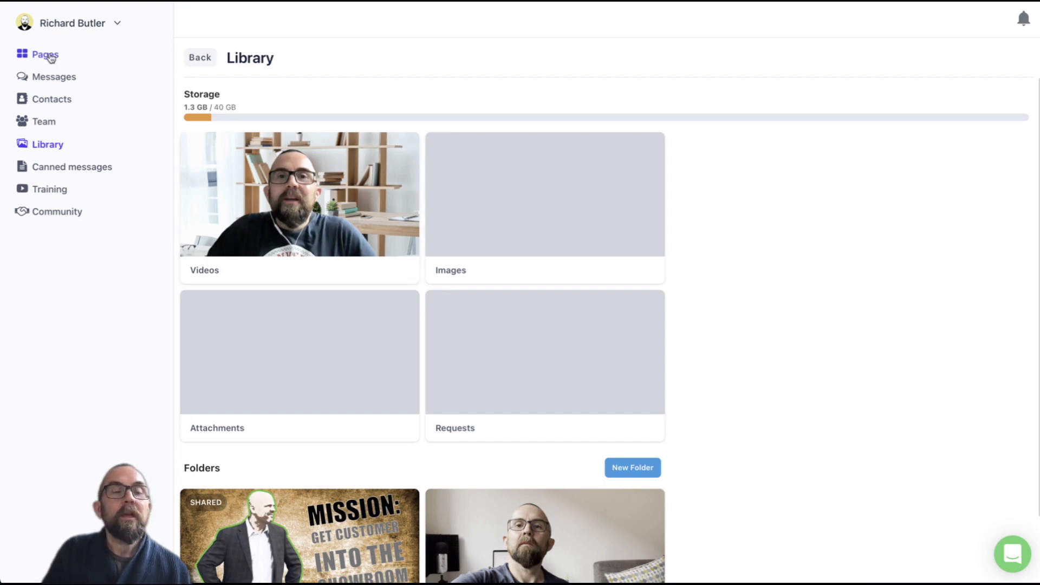
click(45, 54)
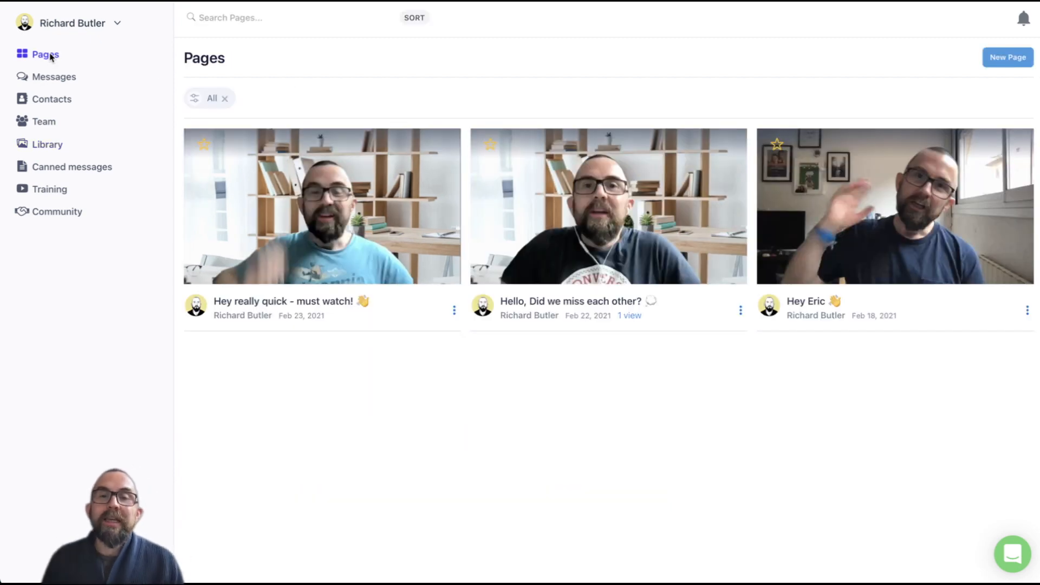